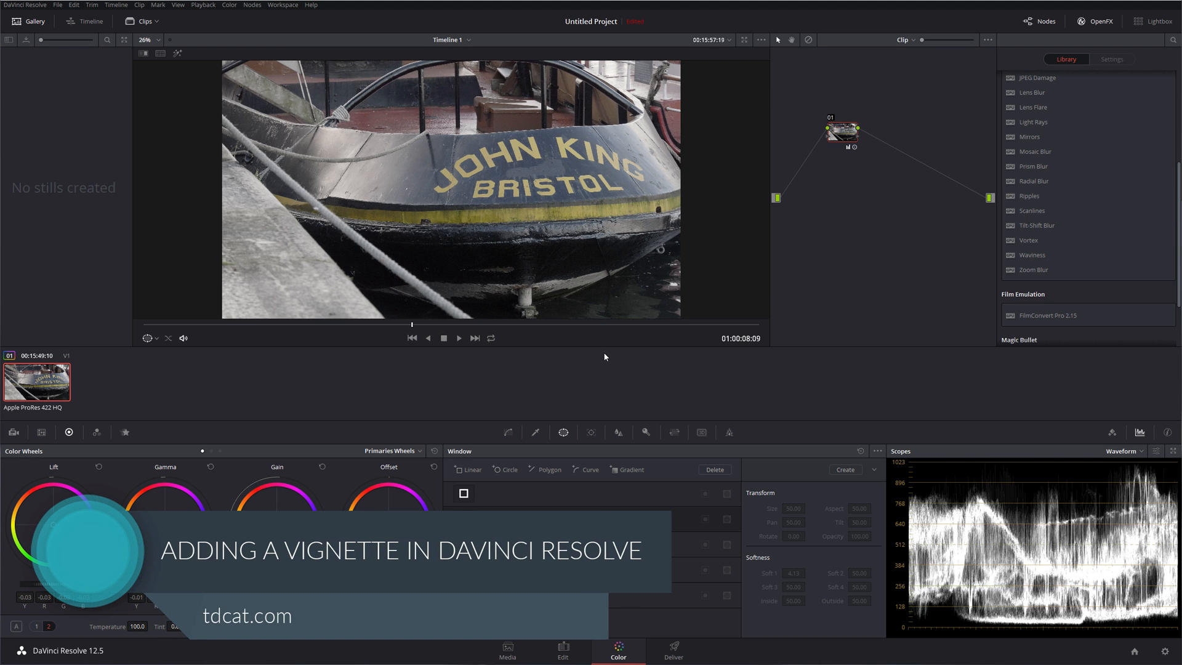
pyautogui.moveTo(537, 412)
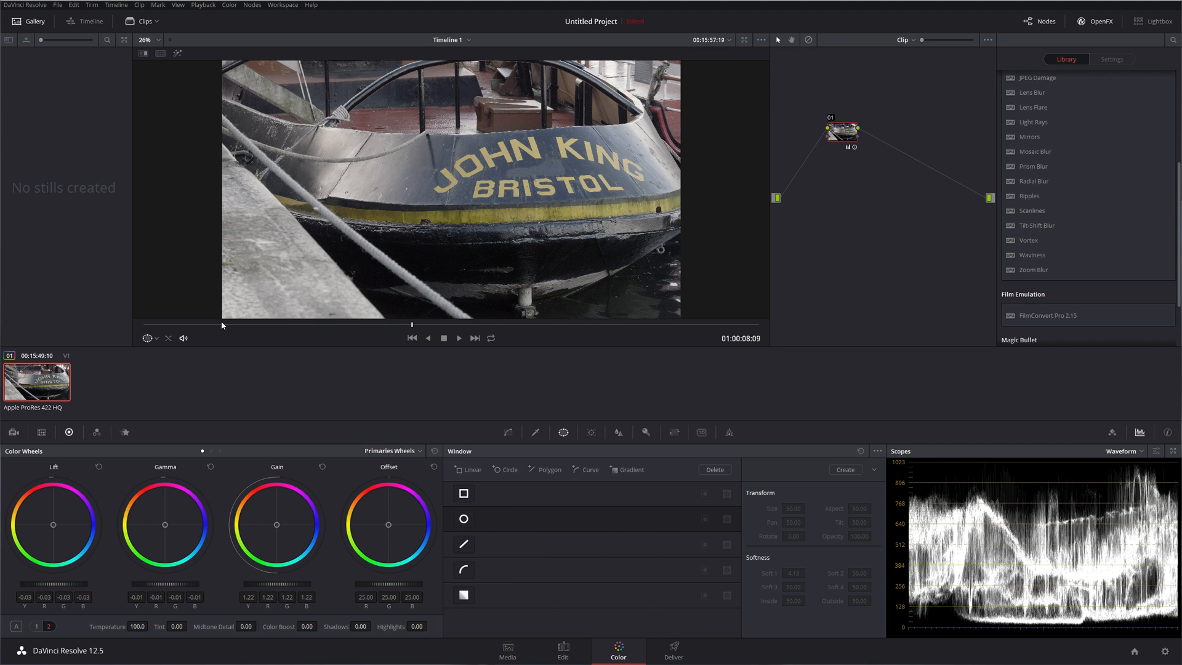
pyautogui.moveTo(268, 281)
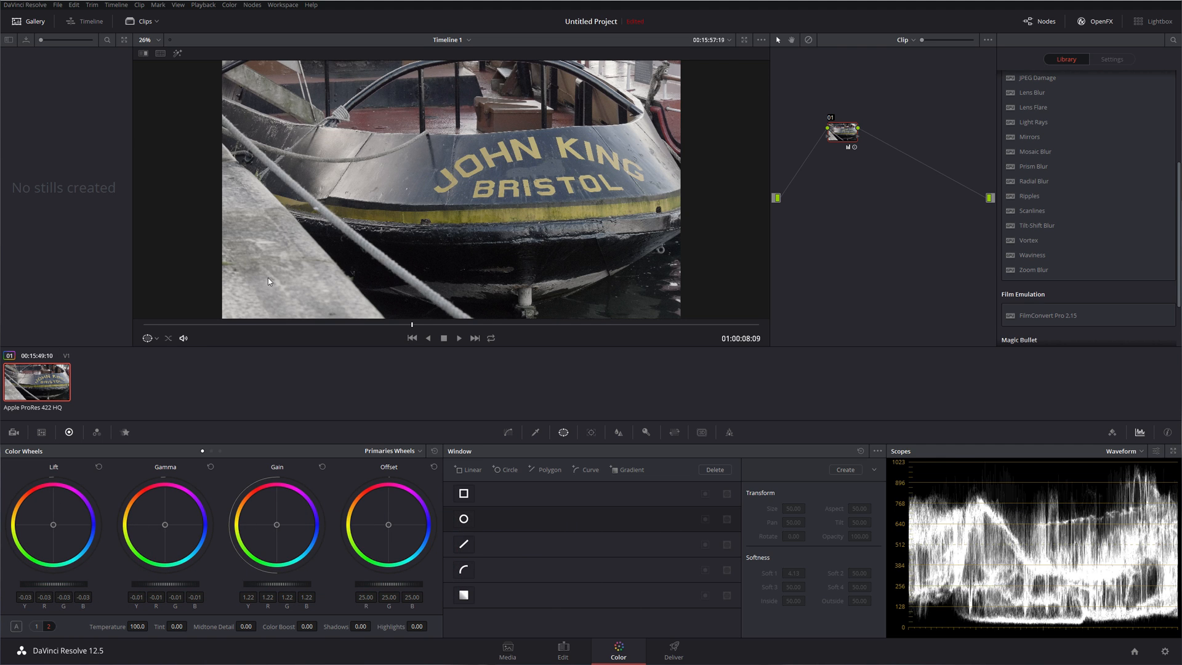
pyautogui.moveTo(270, 265)
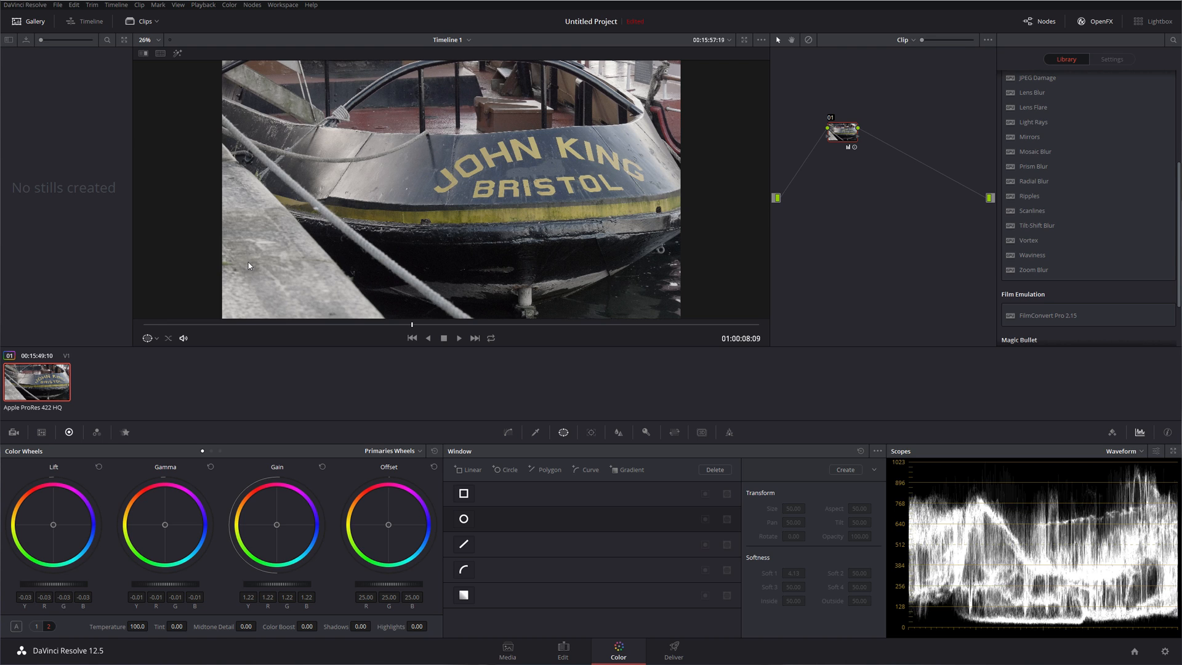
pyautogui.moveTo(247, 261)
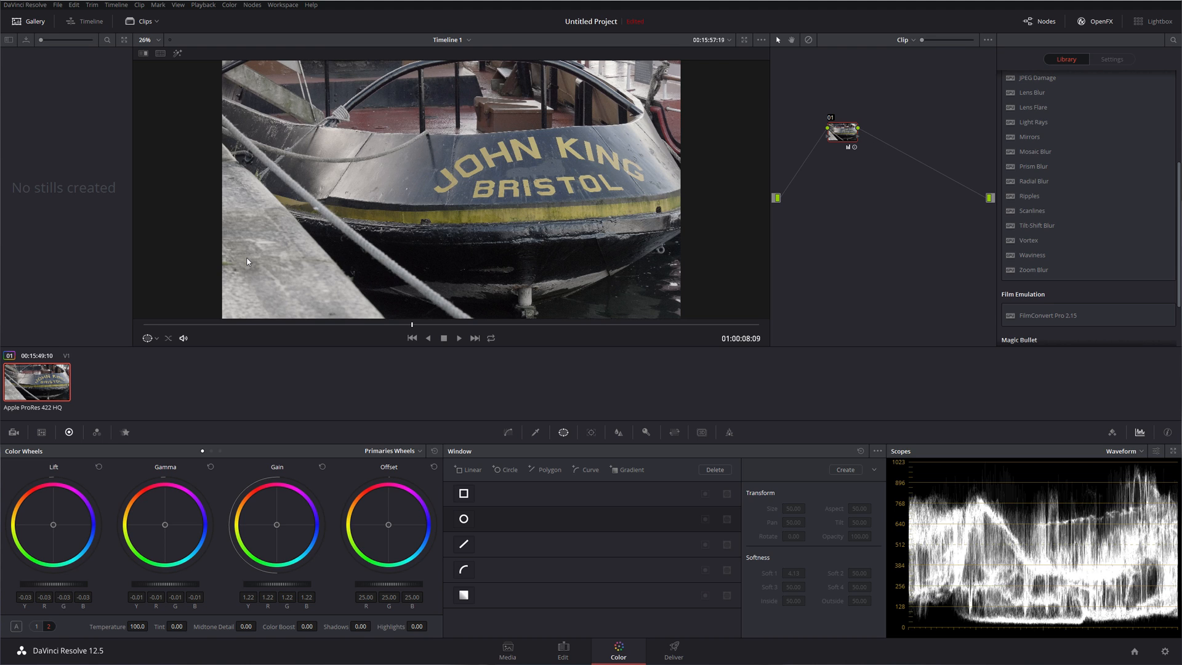
pyautogui.moveTo(246, 296)
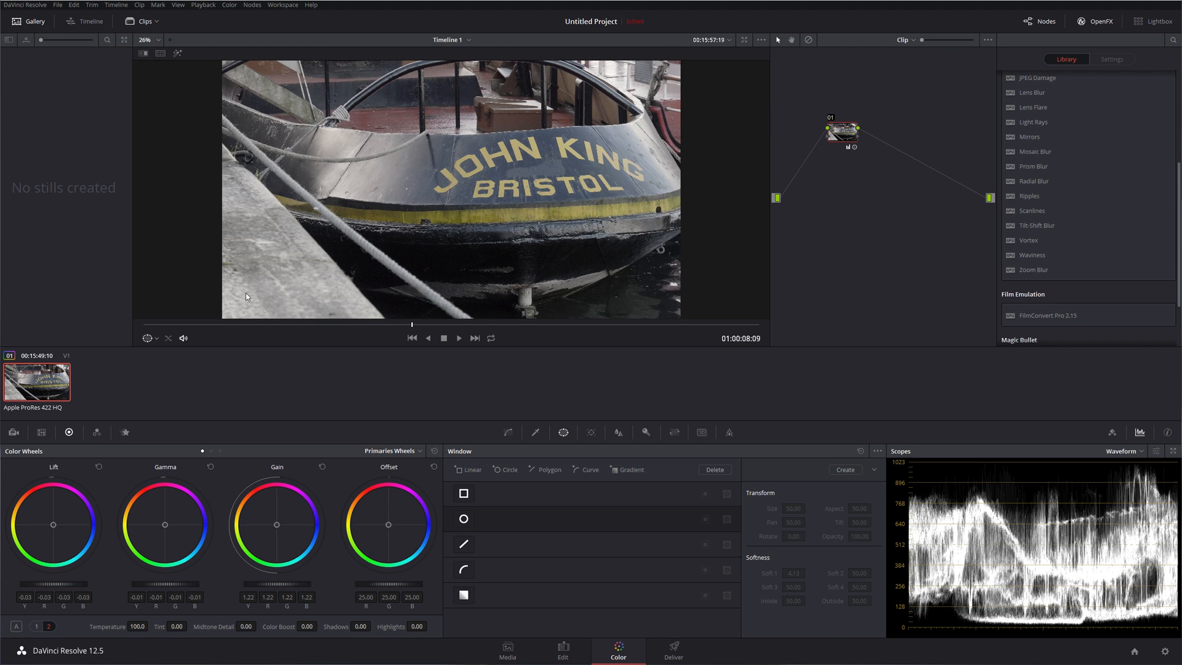
pyautogui.moveTo(650, 71)
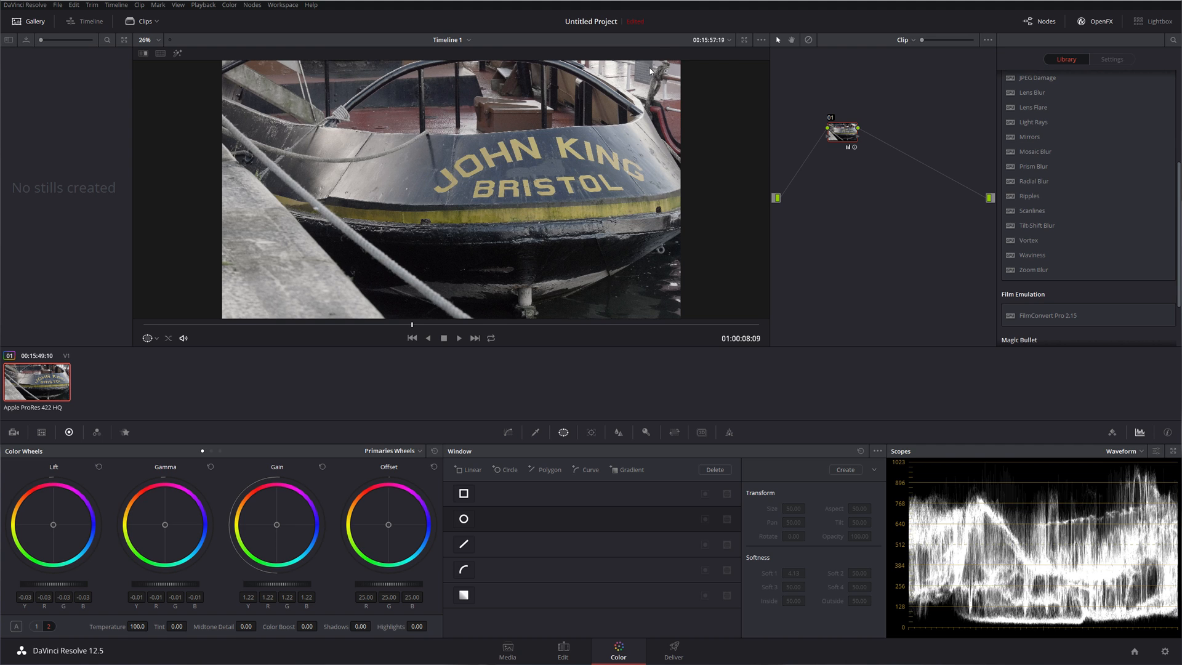
pyautogui.moveTo(198, 150)
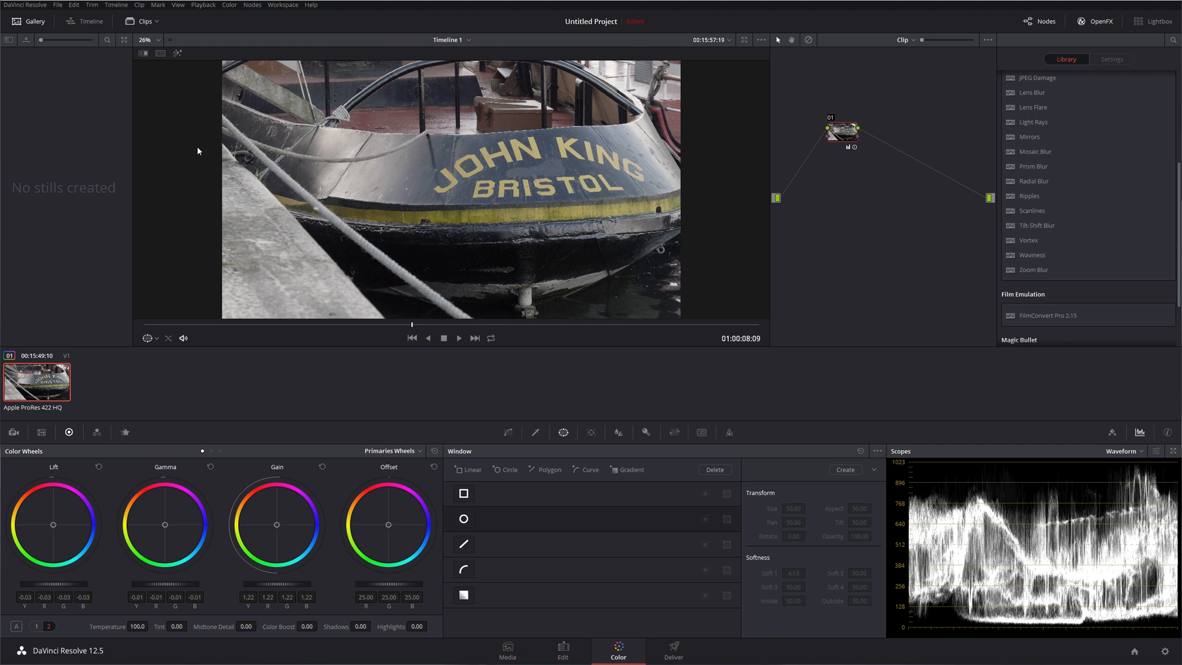
pyautogui.moveTo(435, 146)
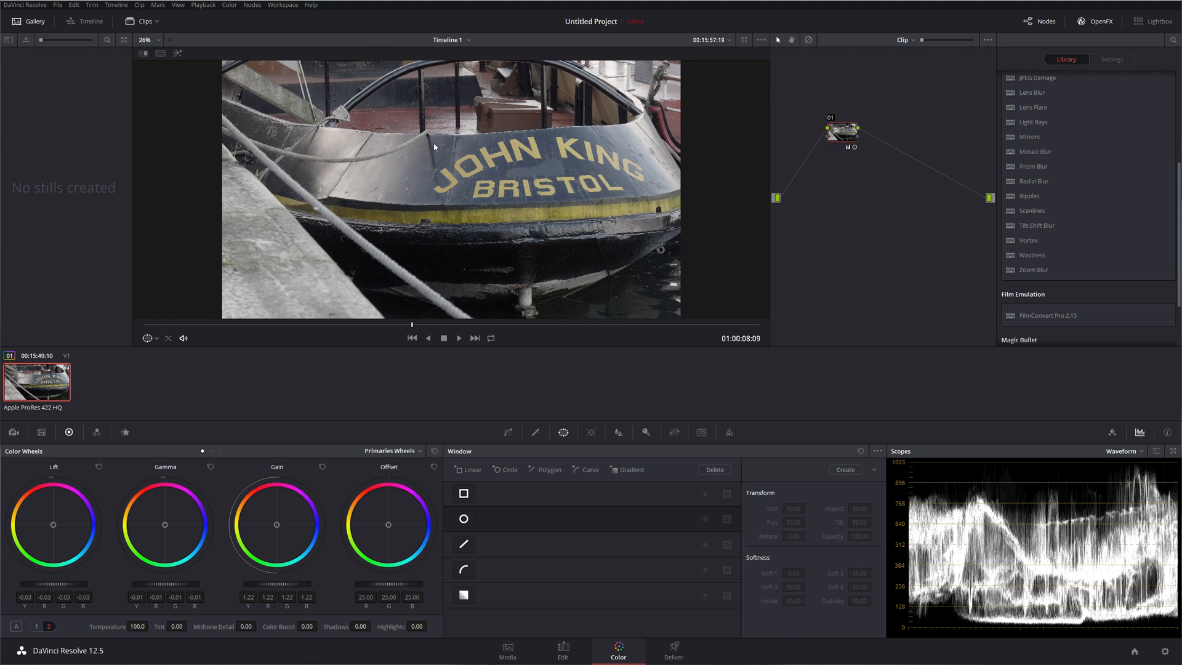
pyautogui.moveTo(565, 436)
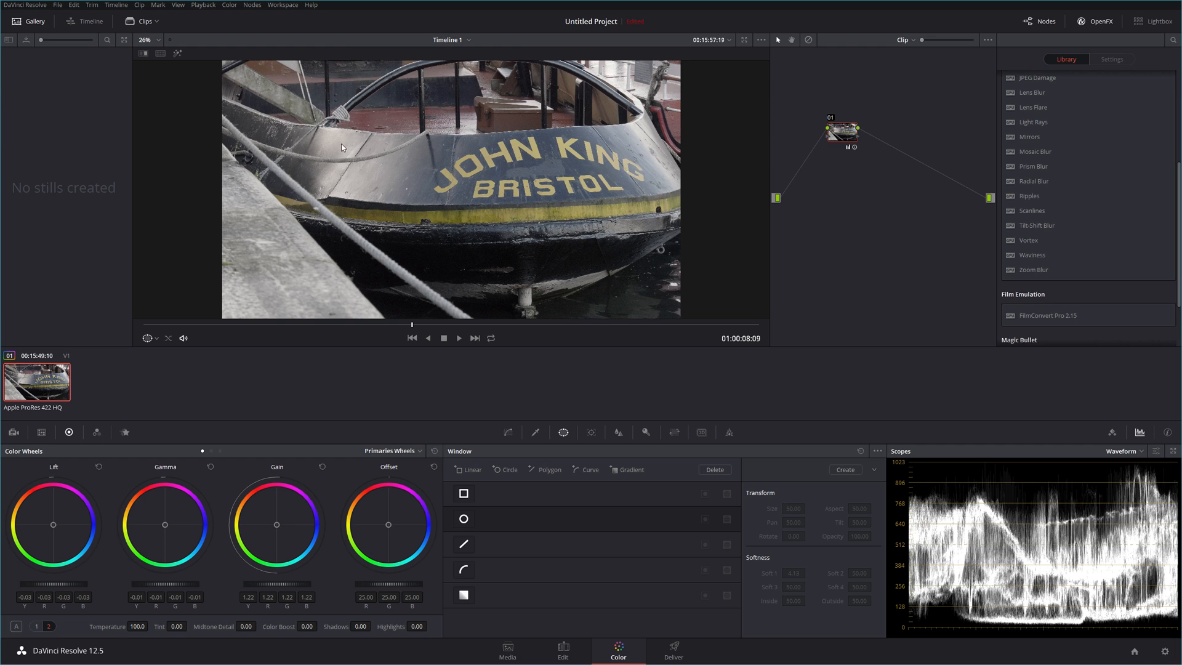
pyautogui.moveTo(561, 174)
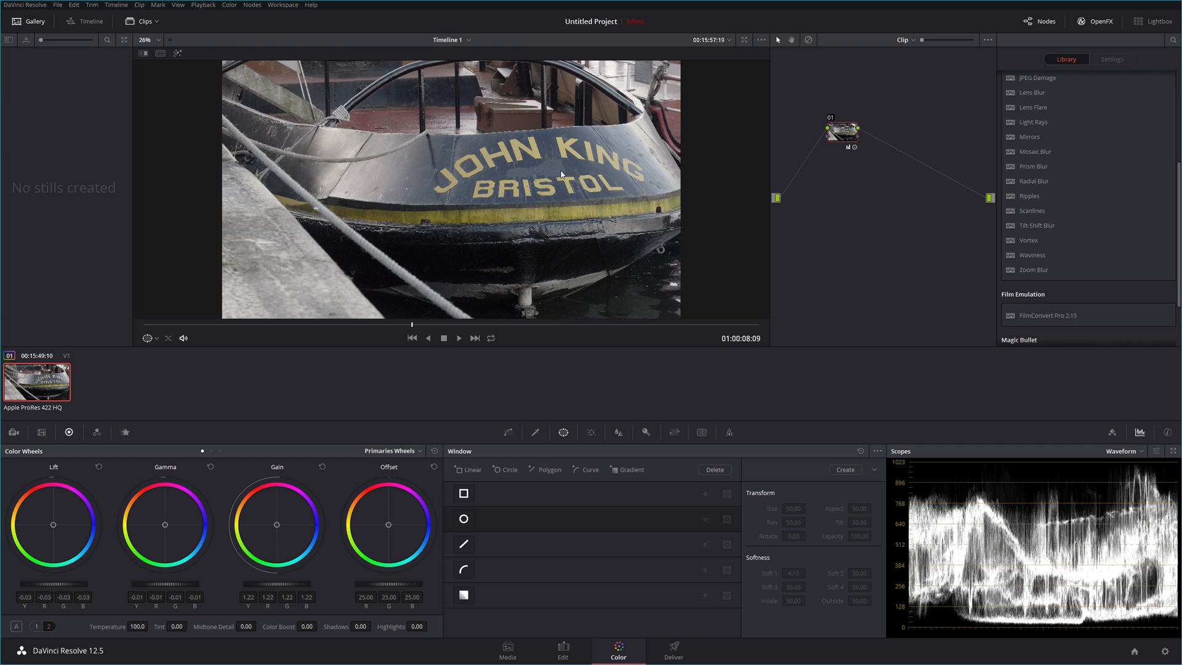
pyautogui.moveTo(472, 153)
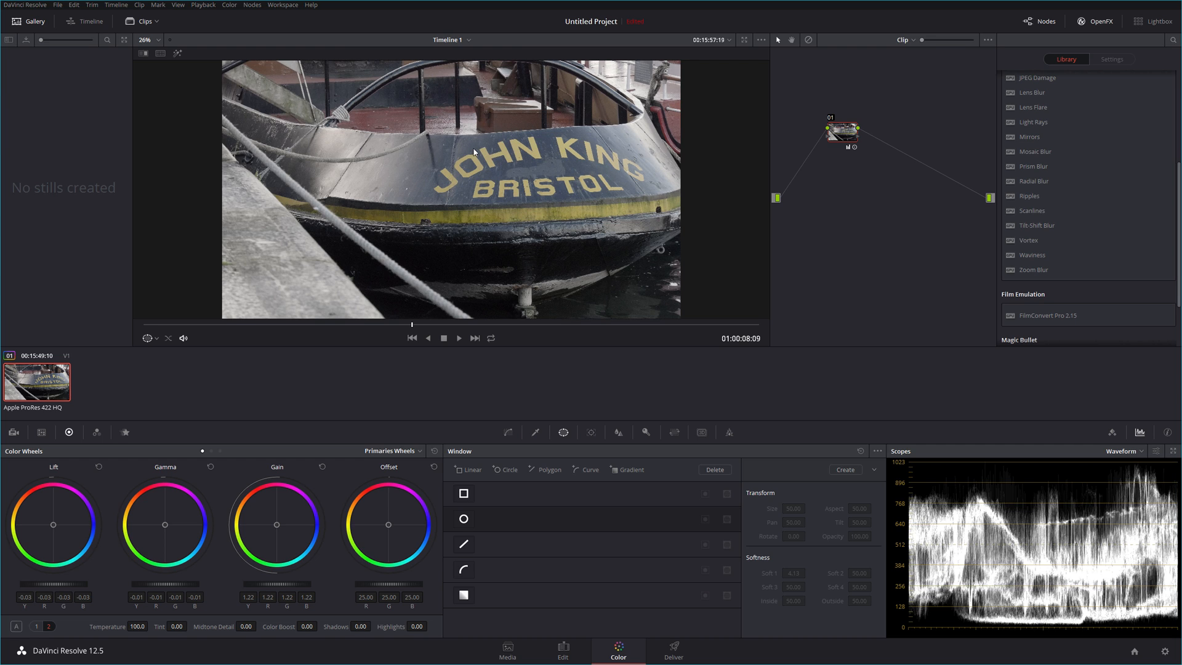
pyautogui.moveTo(583, 179)
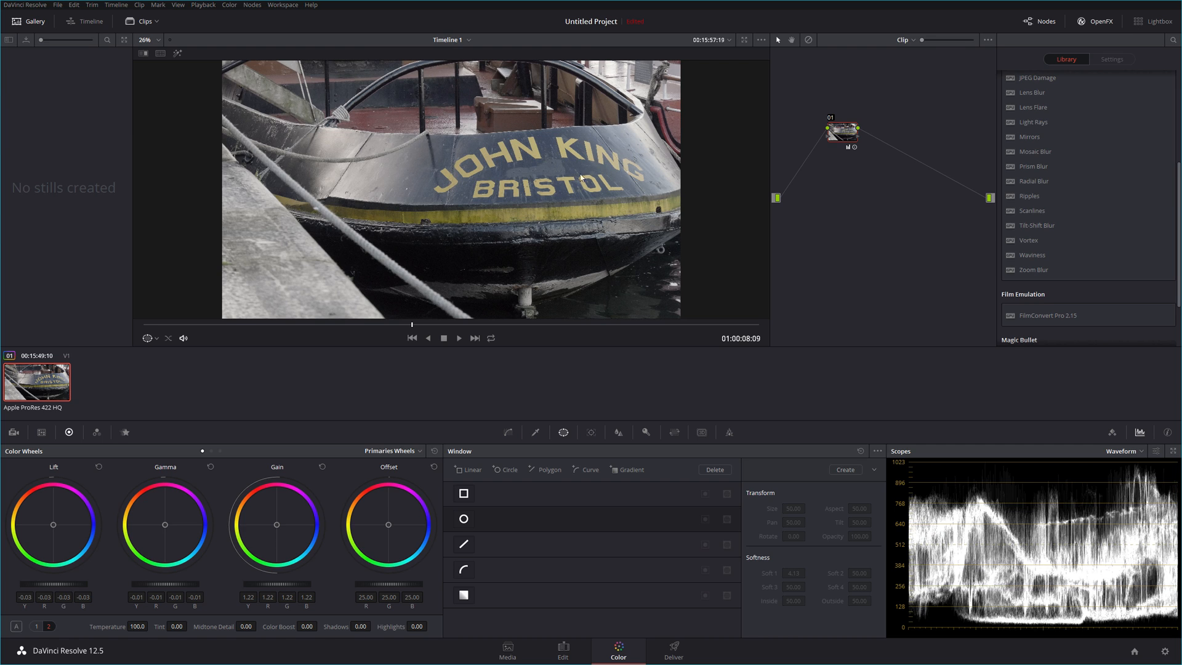
pyautogui.moveTo(539, 200)
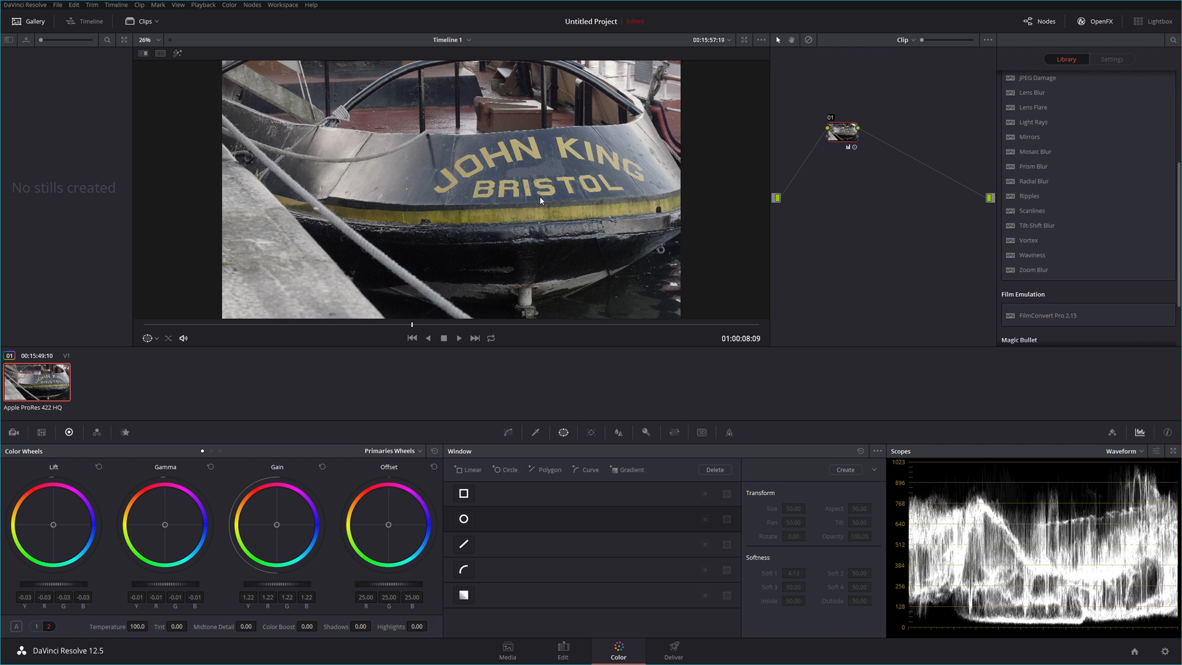
pyautogui.moveTo(506, 402)
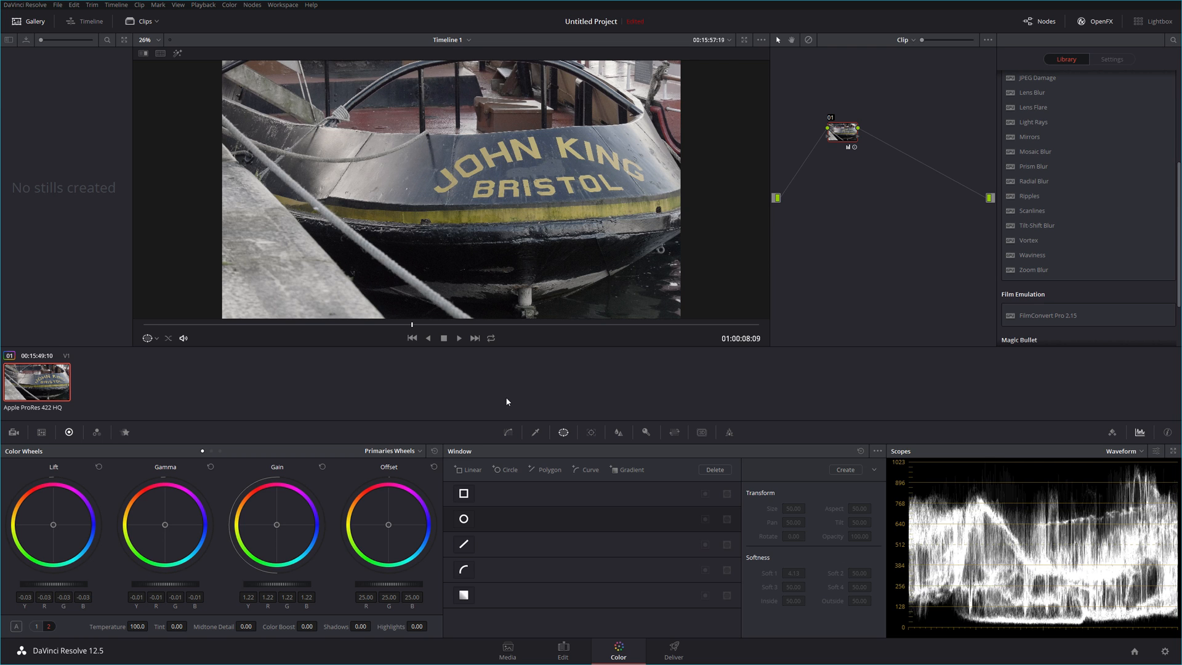
# Step: Add a circular power window to node 01 over the JOHN KING BRISTOL lettering
pyautogui.click(464, 518)
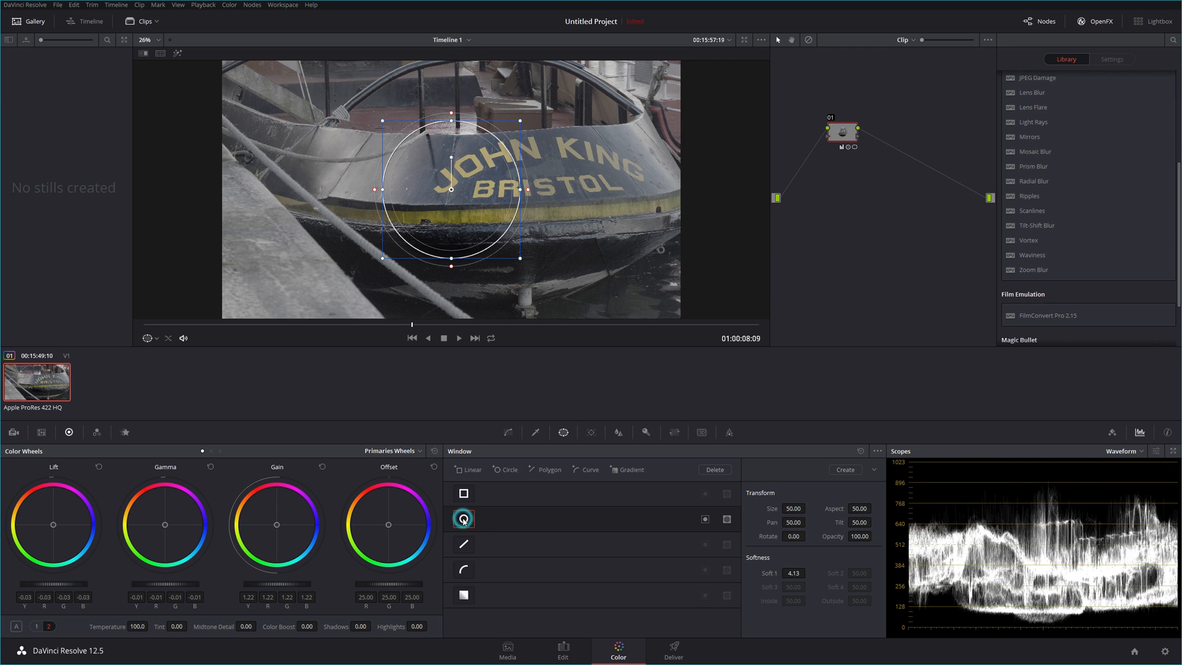
pyautogui.click(464, 518)
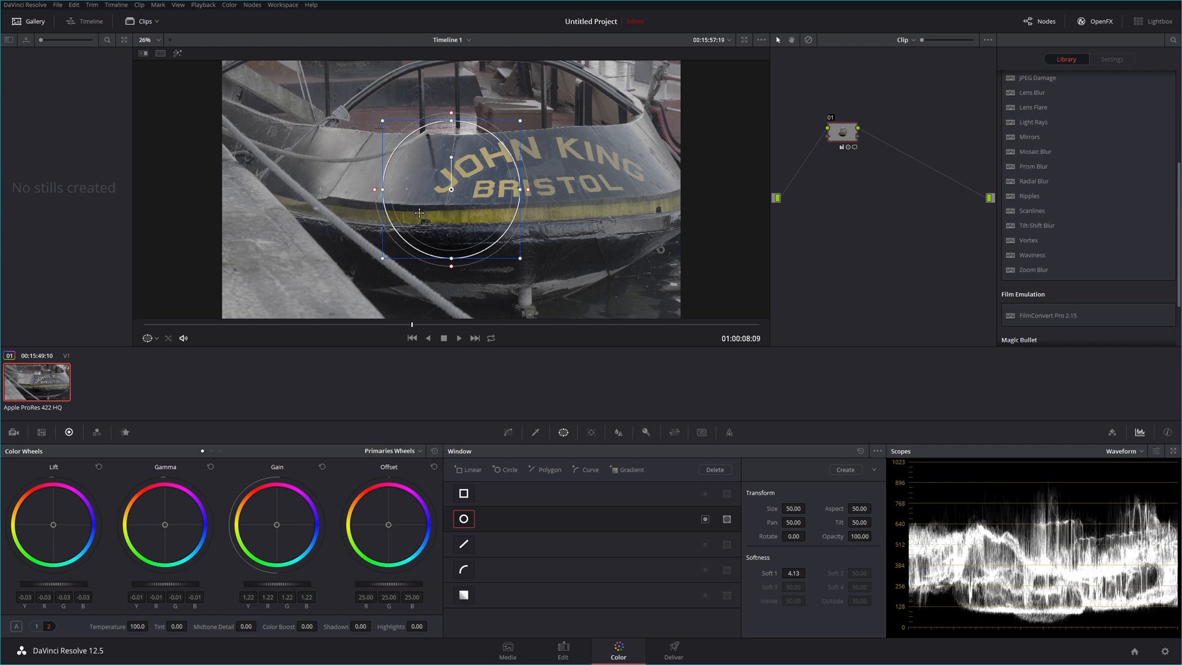
pyautogui.moveTo(359, 267)
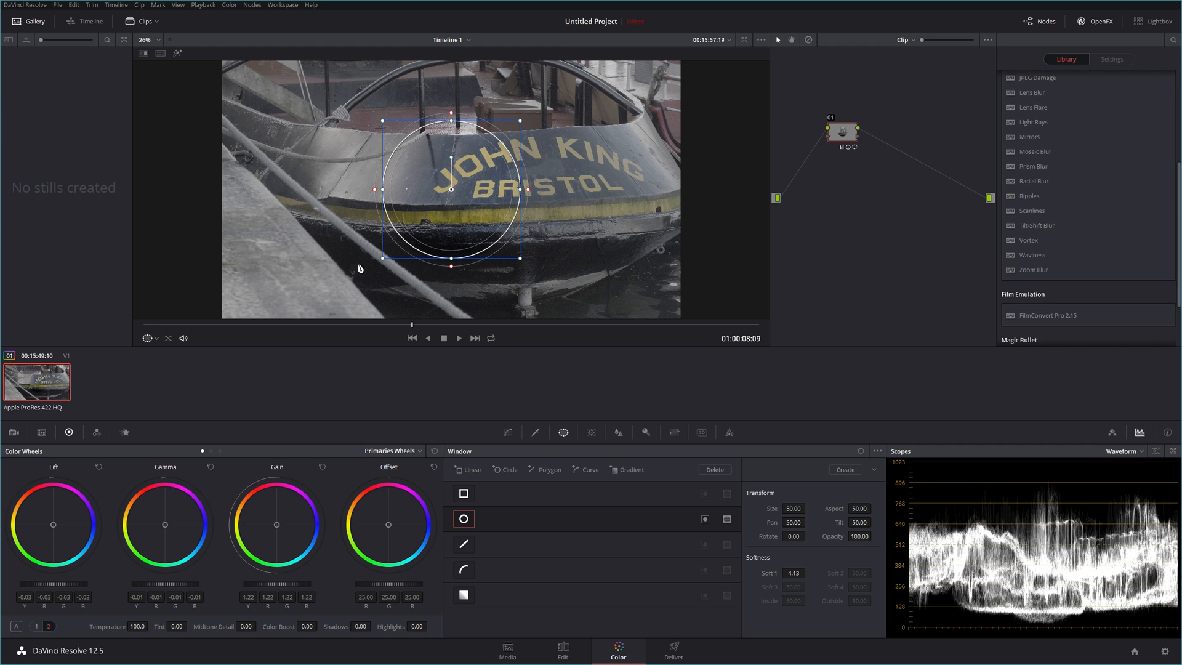
pyautogui.moveTo(278, 589)
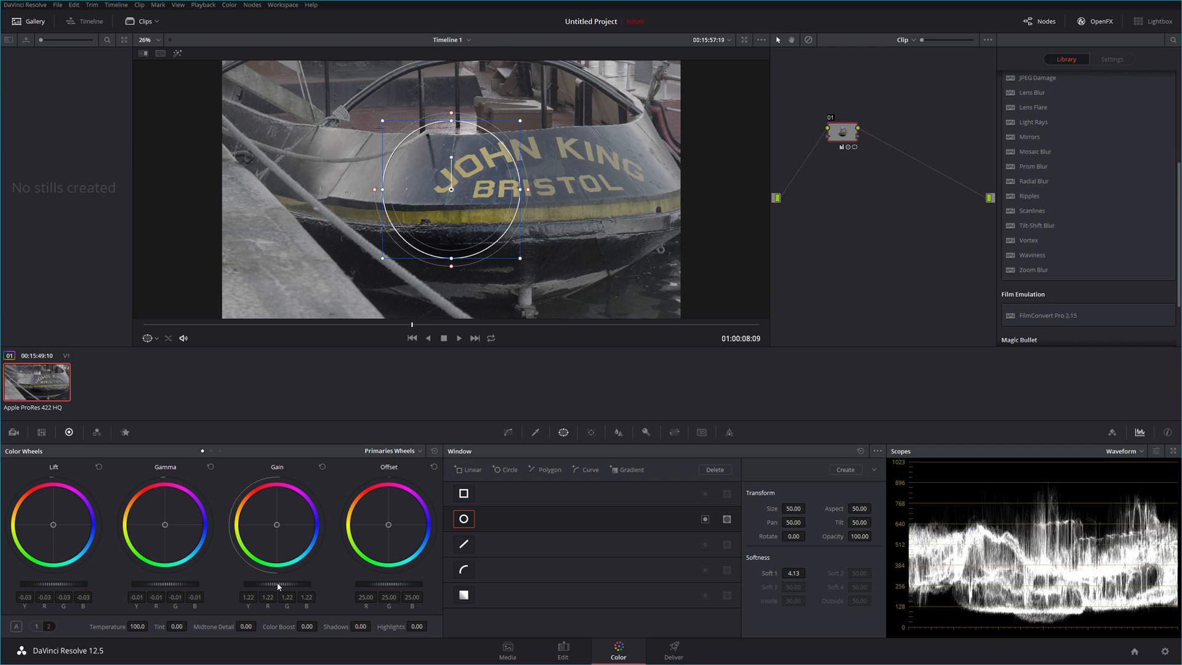
pyautogui.moveTo(573, 350)
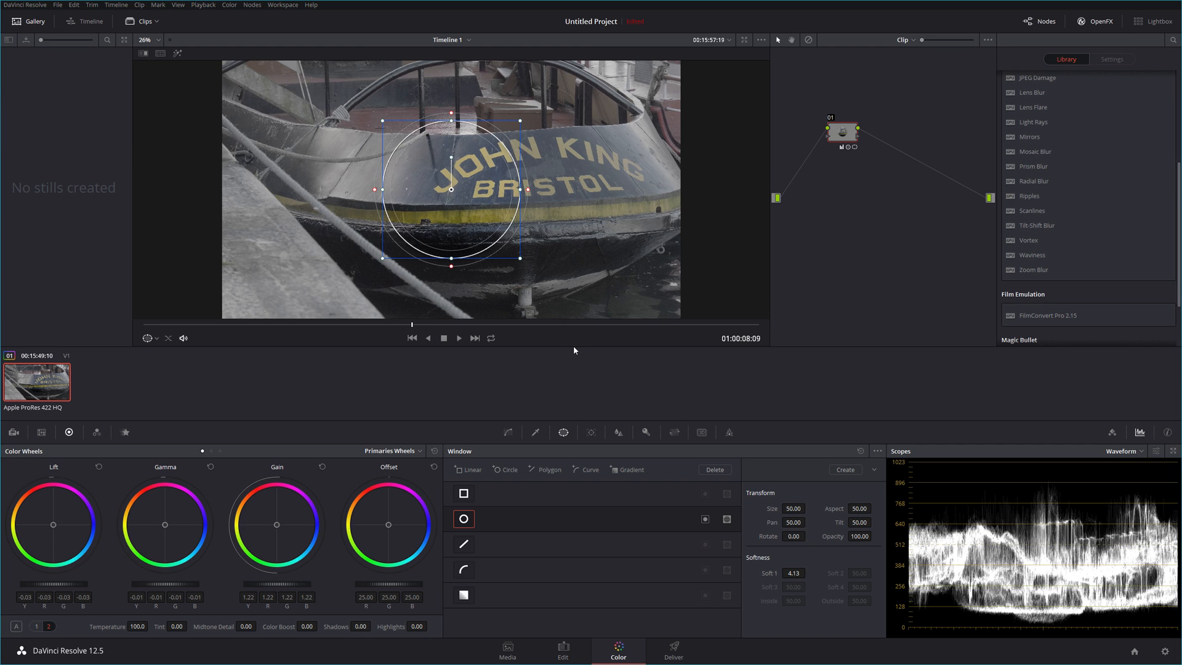
pyautogui.moveTo(491, 500)
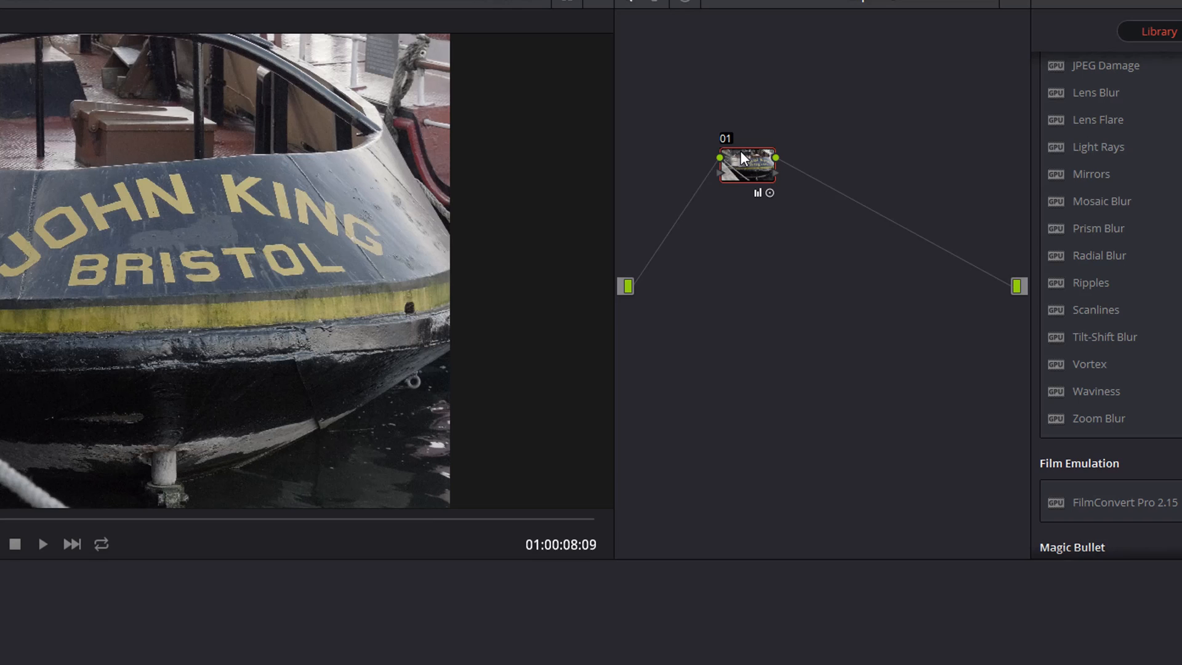
# Step: Rearrange the node graph and make the new serial node 02 the active node
pyautogui.moveTo(746, 163); pyautogui.dragTo(706, 197)
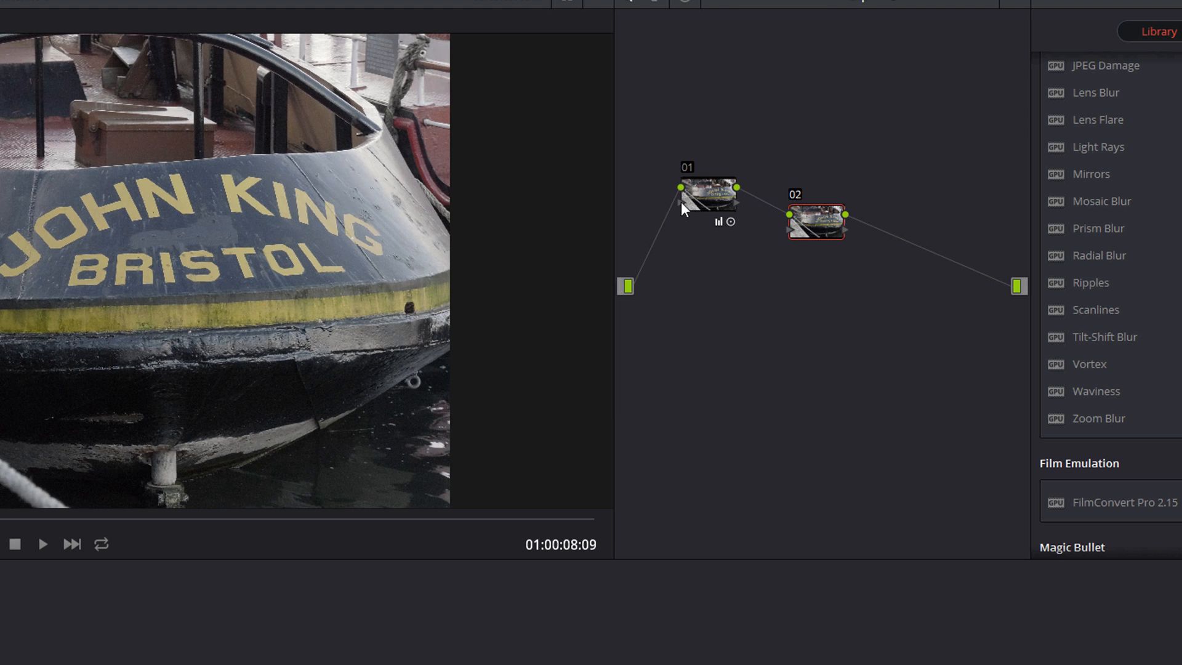
pyautogui.moveTo(769, 234)
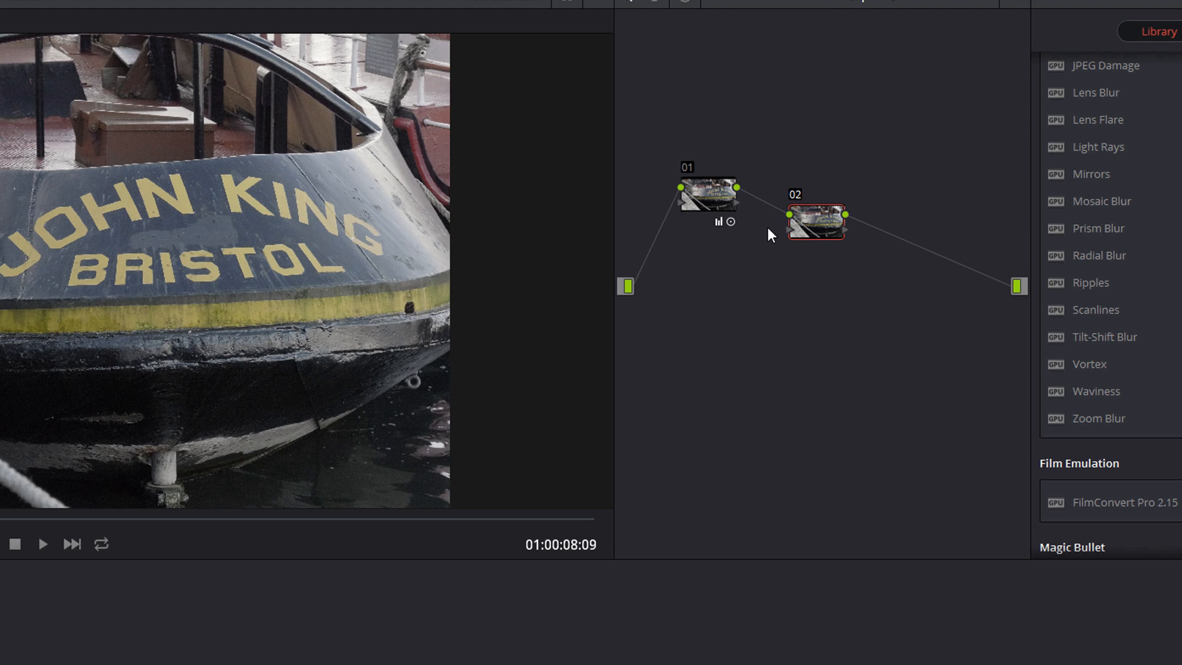
pyautogui.moveTo(718, 197)
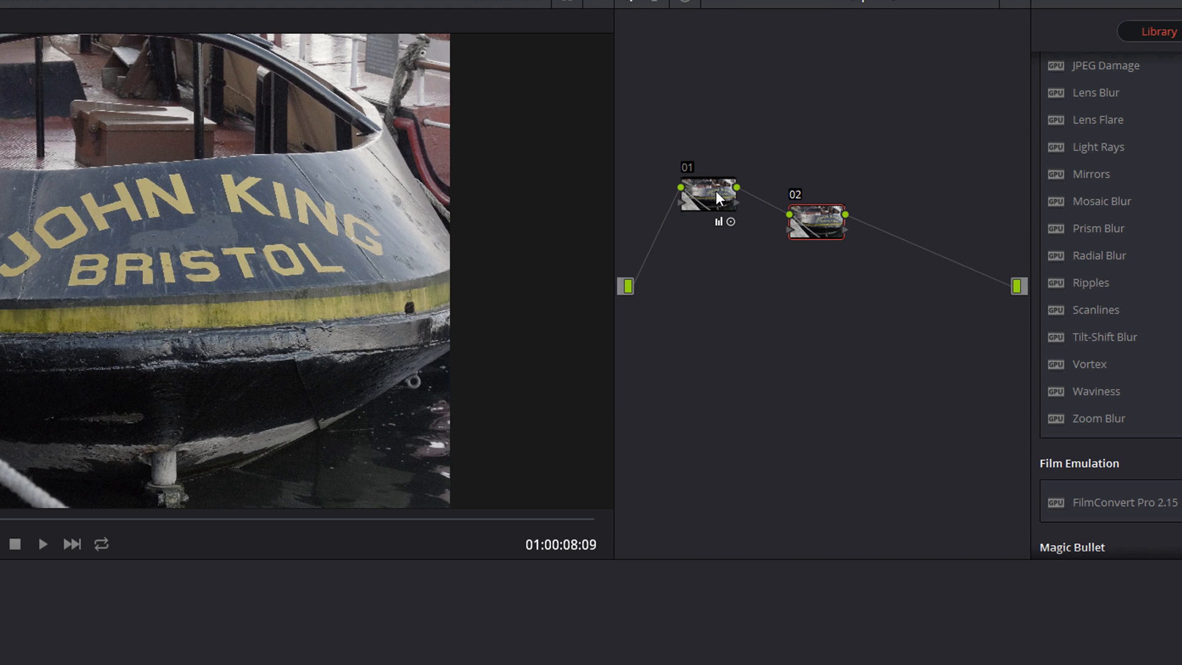
pyautogui.click(706, 196)
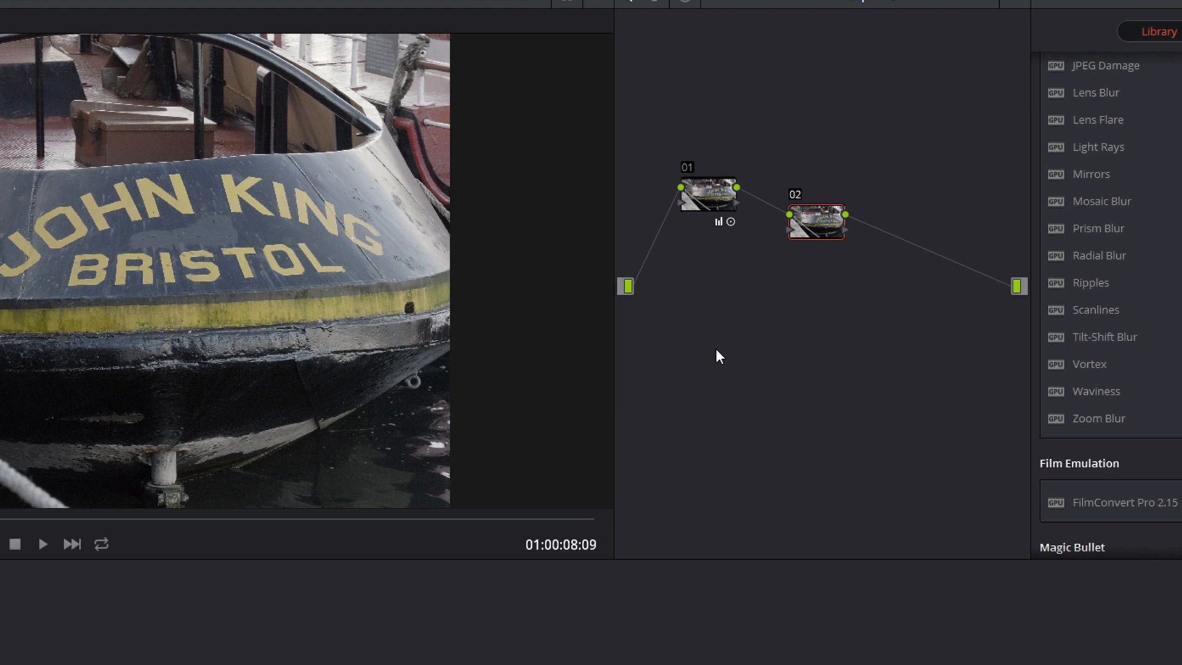
pyautogui.moveTo(106, 338)
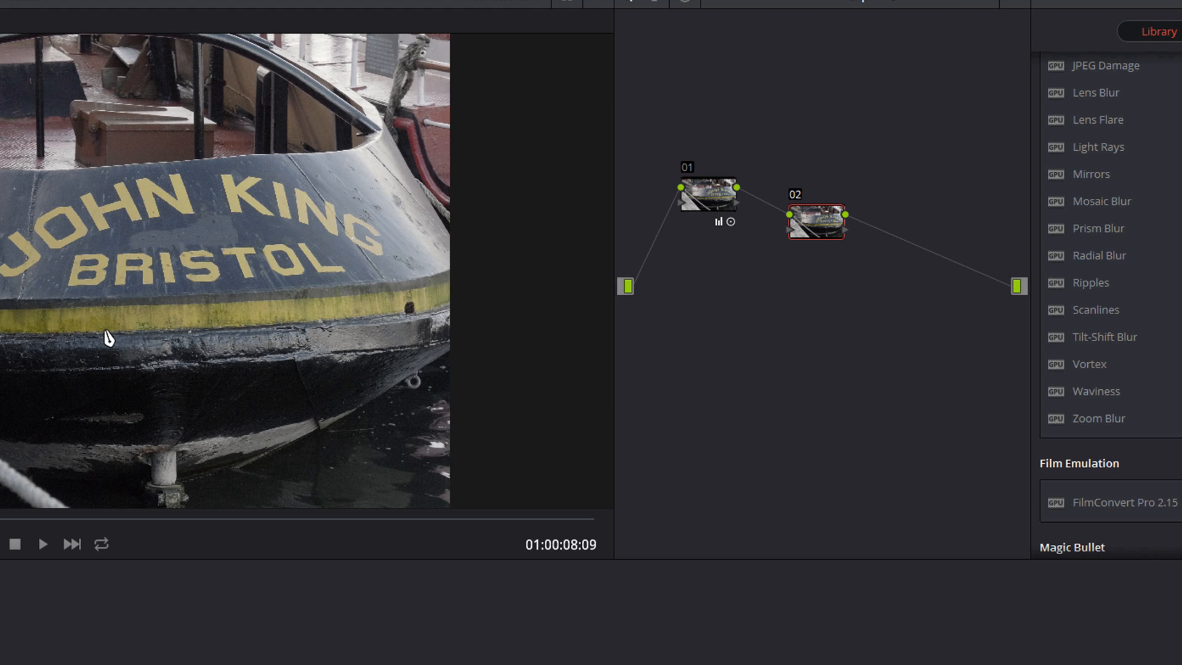
pyautogui.moveTo(624, 217)
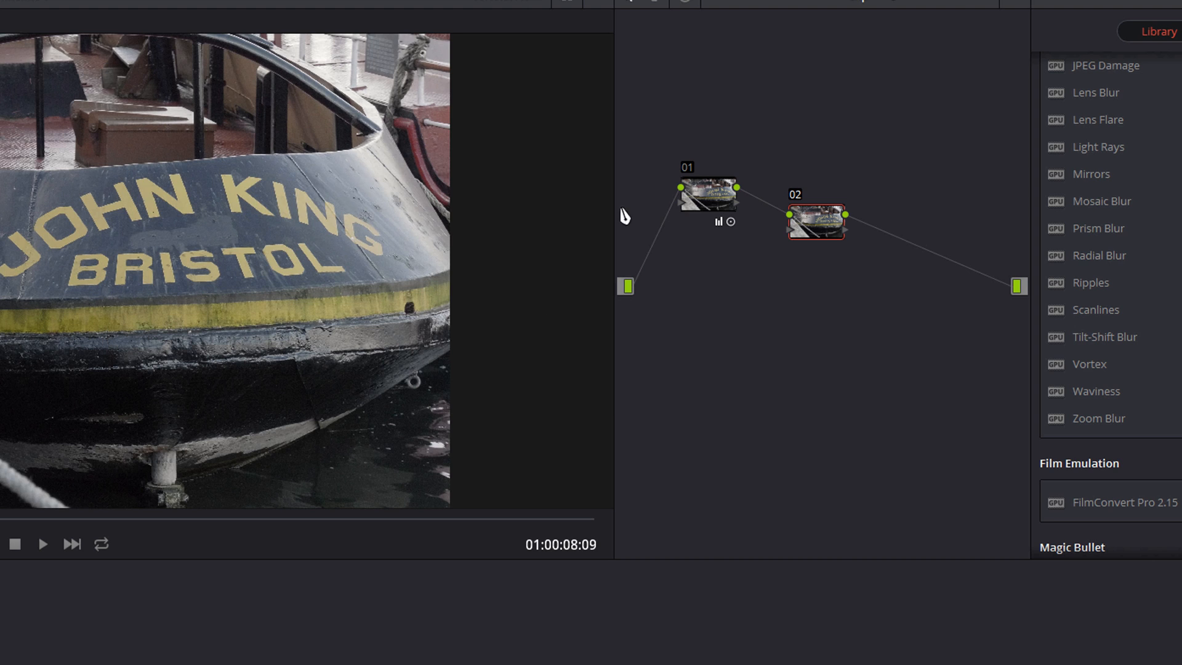
pyautogui.moveTo(713, 181)
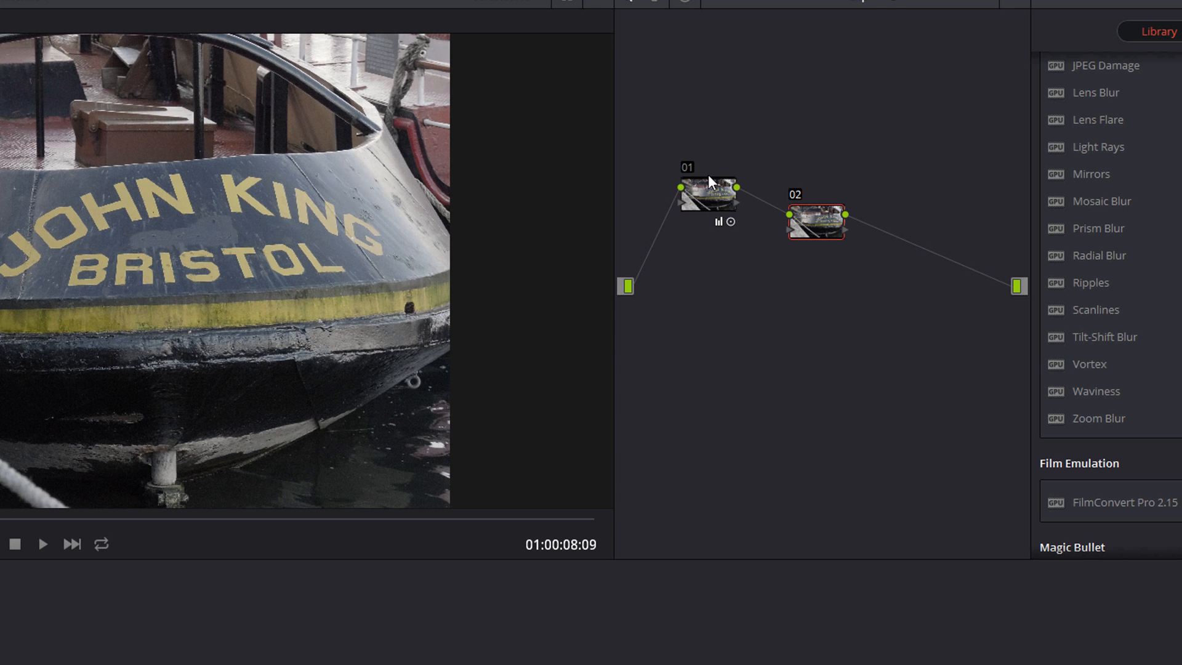
pyautogui.moveTo(693, 217)
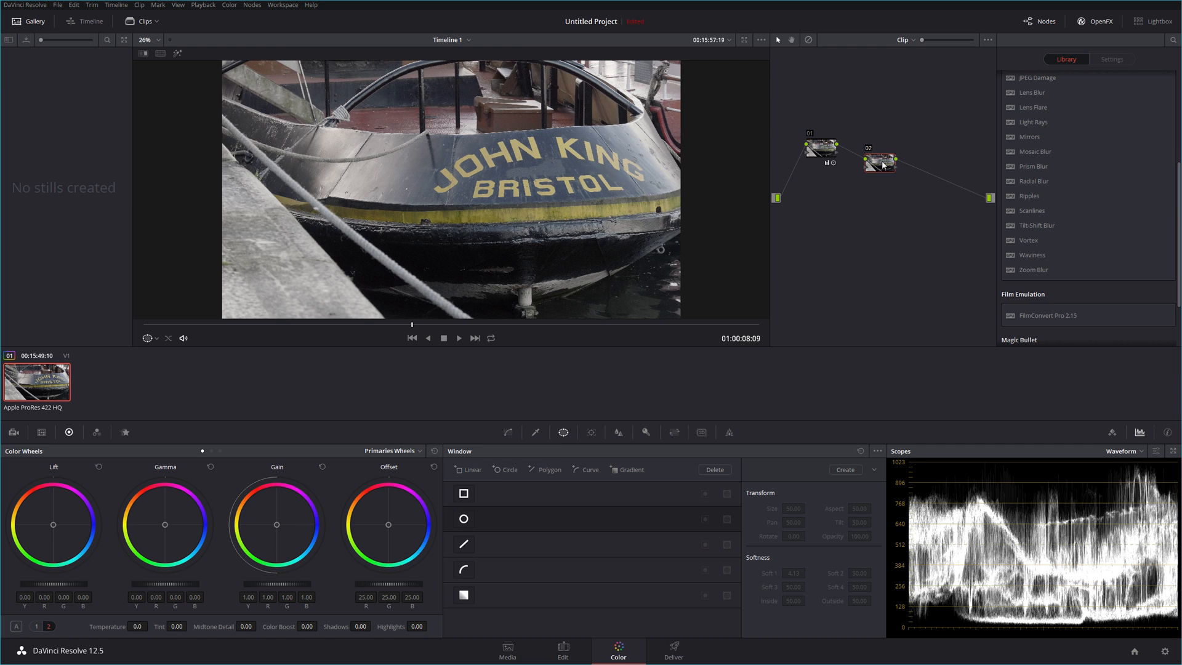
# Step: Add a circular window to node 02 and lower its gain to 0.75
pyautogui.click(464, 518)
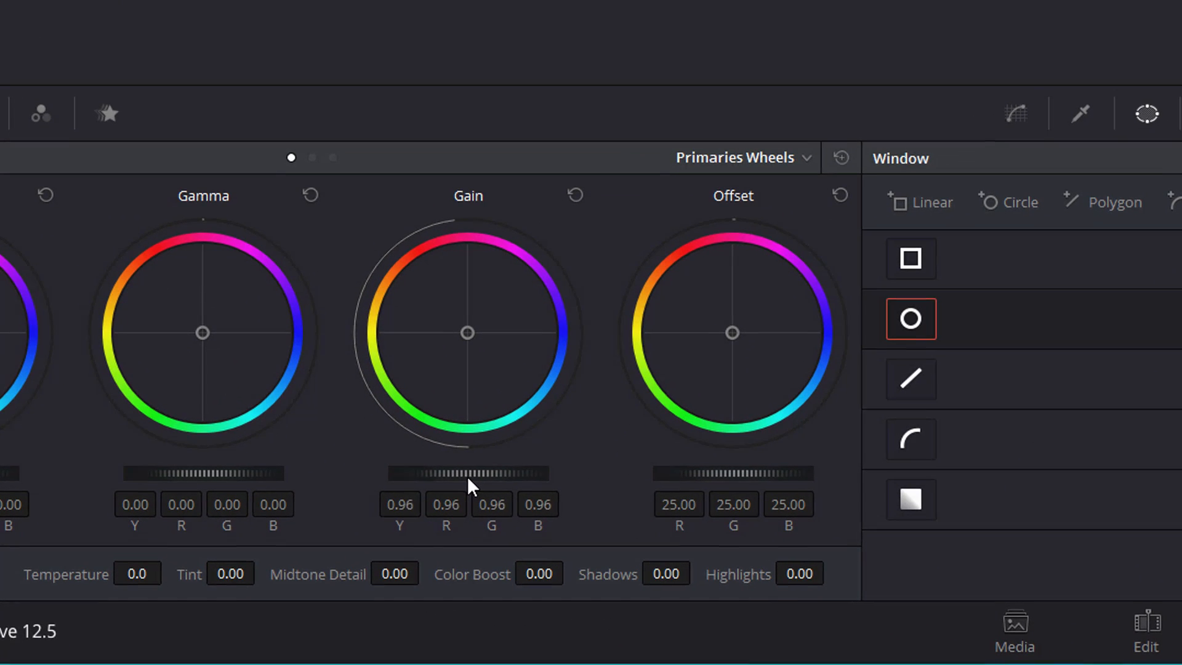
pyautogui.moveTo(467, 472); pyautogui.dragTo(437, 473)
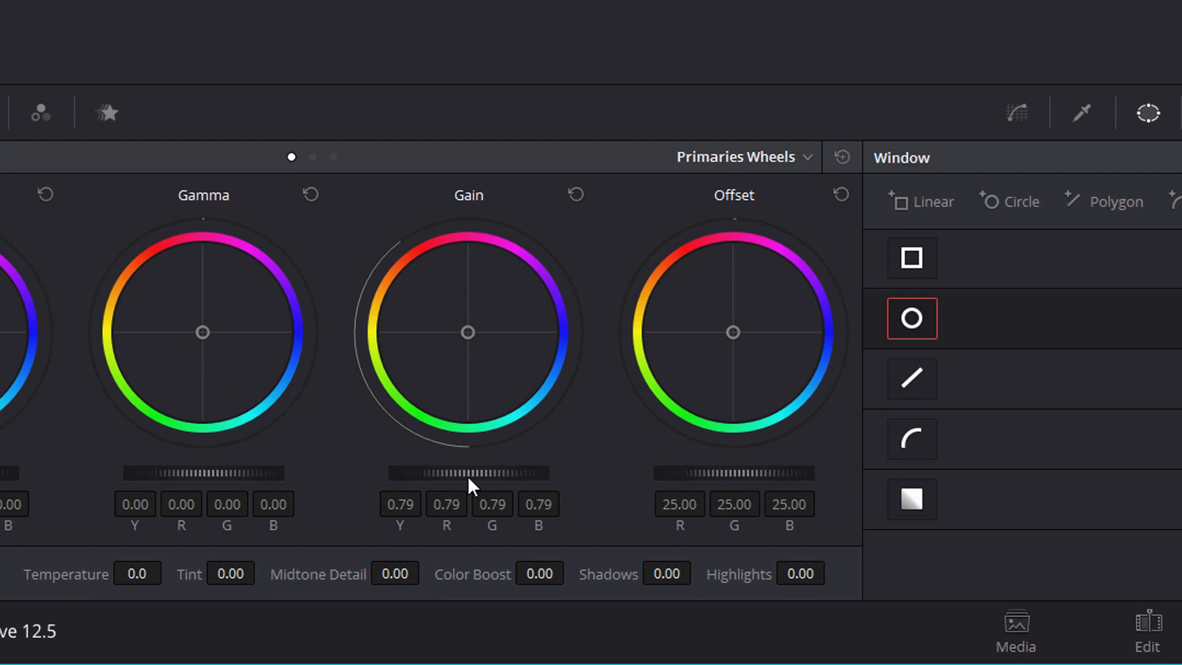
pyautogui.moveTo(452, 473); pyautogui.dragTo(482, 472)
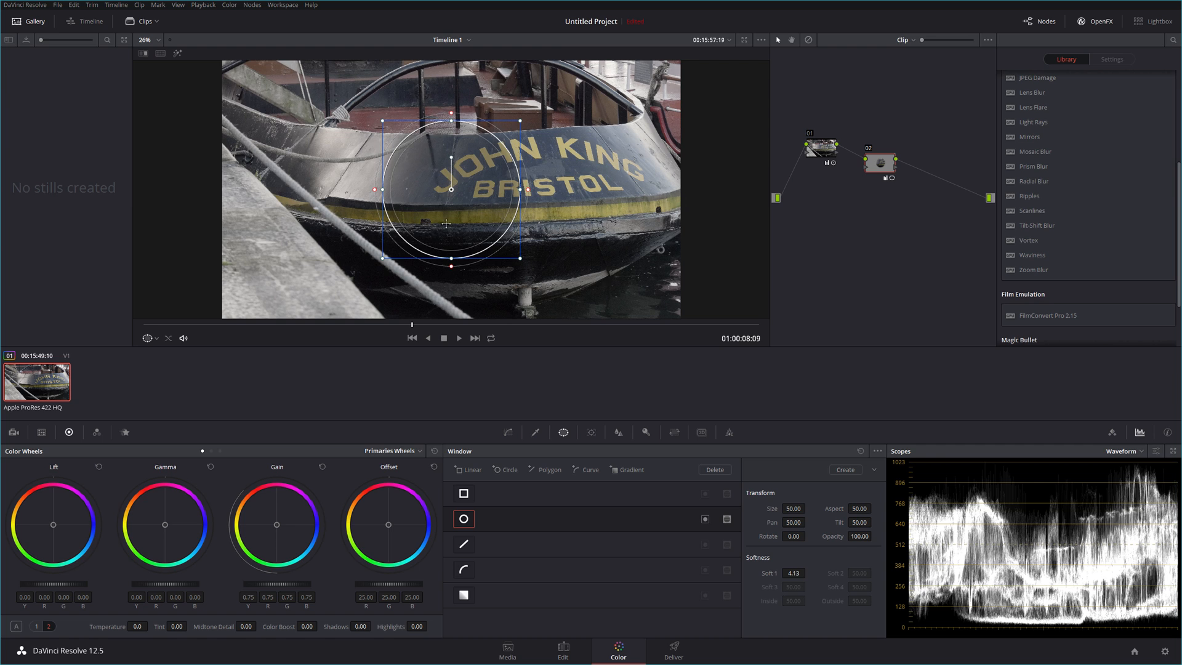
pyautogui.moveTo(458, 206)
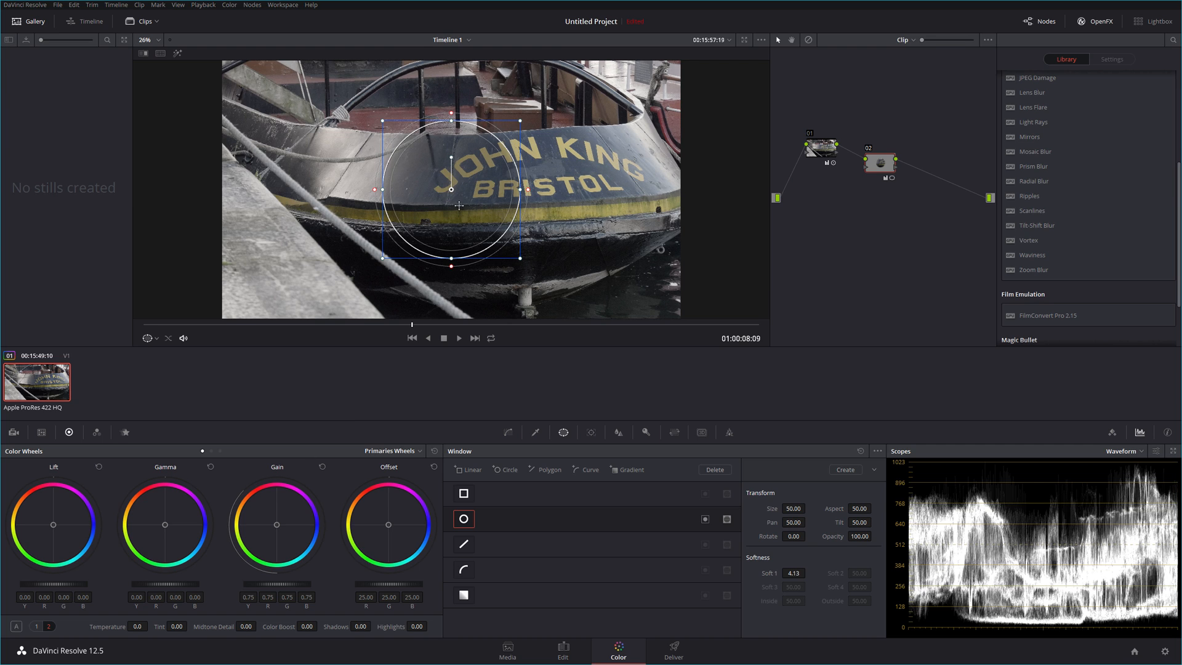
pyautogui.moveTo(464, 233)
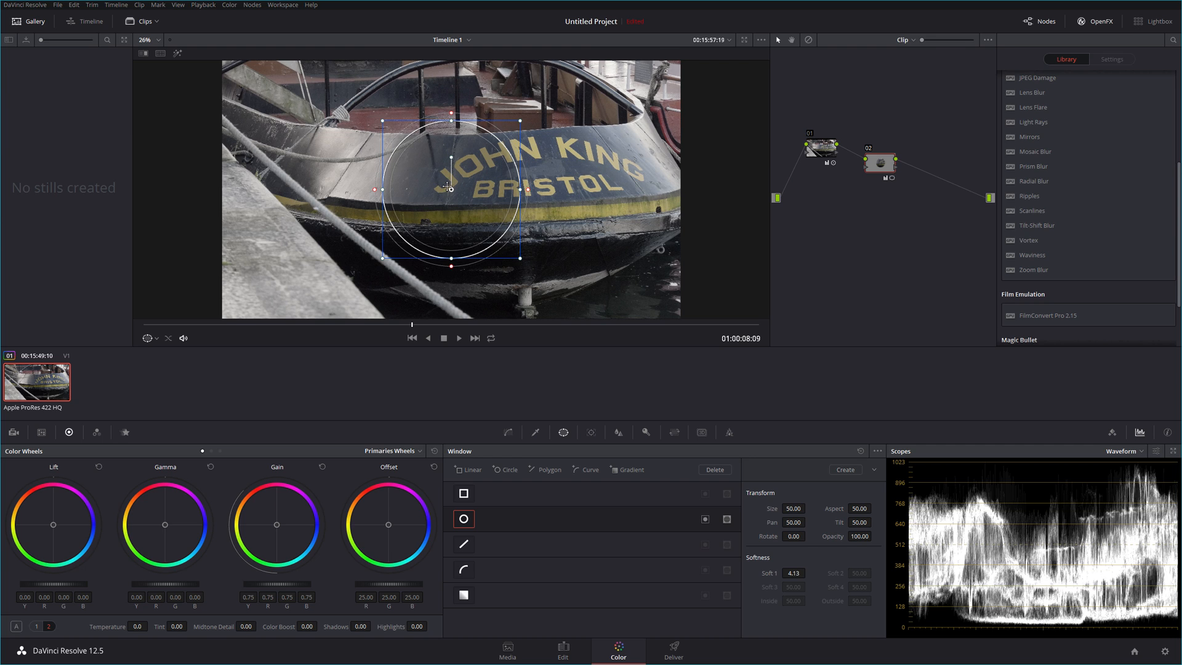
pyautogui.moveTo(555, 403)
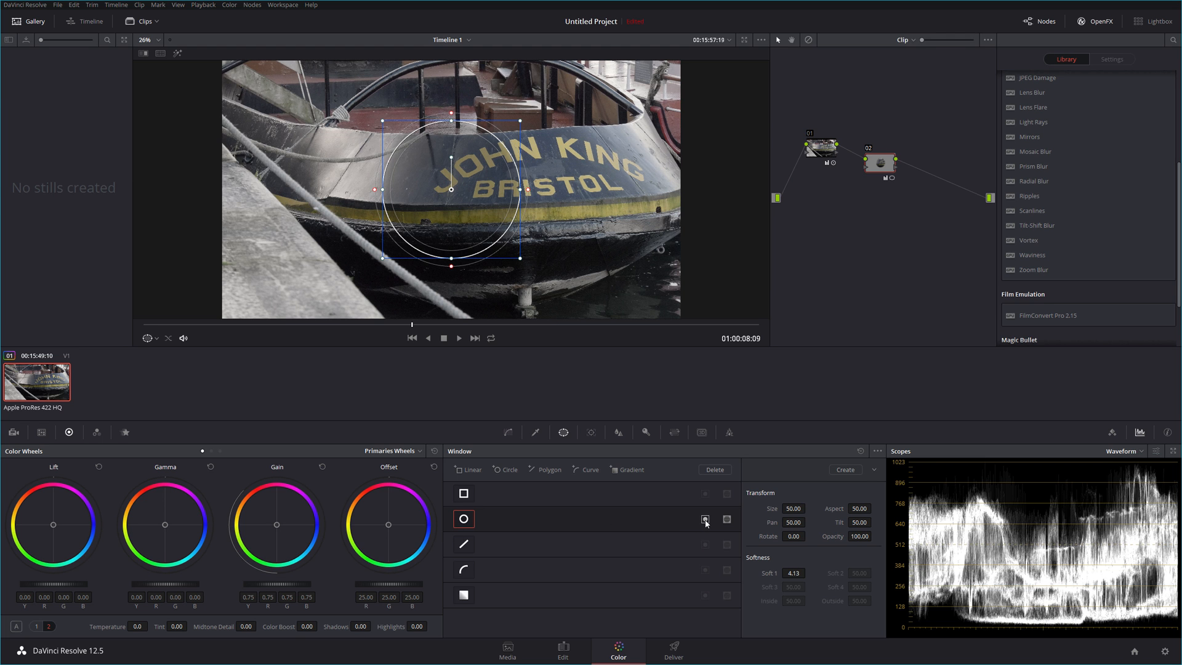
# Step: Invert node 02's circular window so the correction applies outside the circle
pyautogui.click(704, 519)
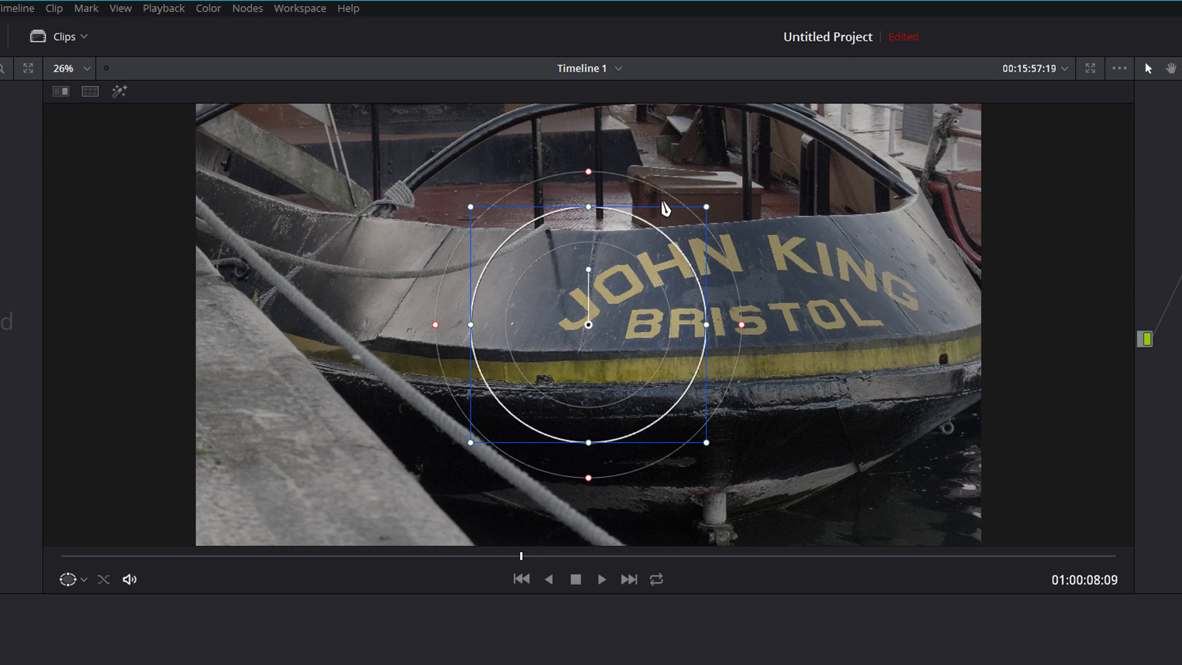
pyautogui.moveTo(706, 333)
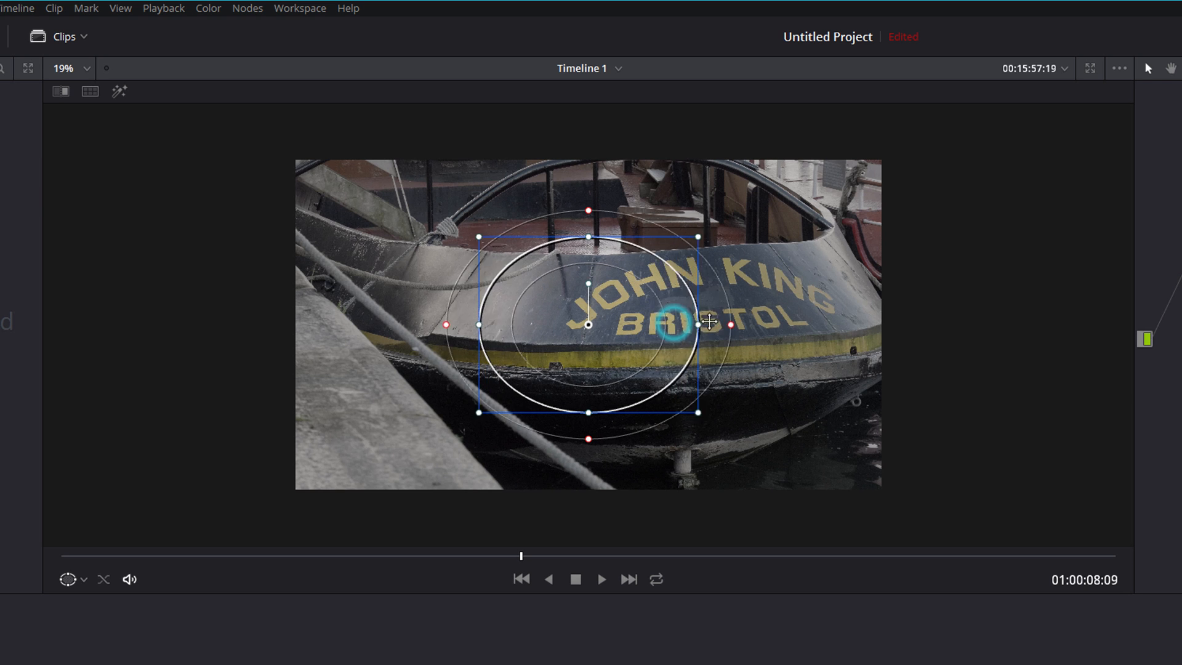
# Step: Enlarge the inverted window into a tall oval reaching well beyond the boat
pyautogui.moveTo(697, 322); pyautogui.dragTo(870, 317)
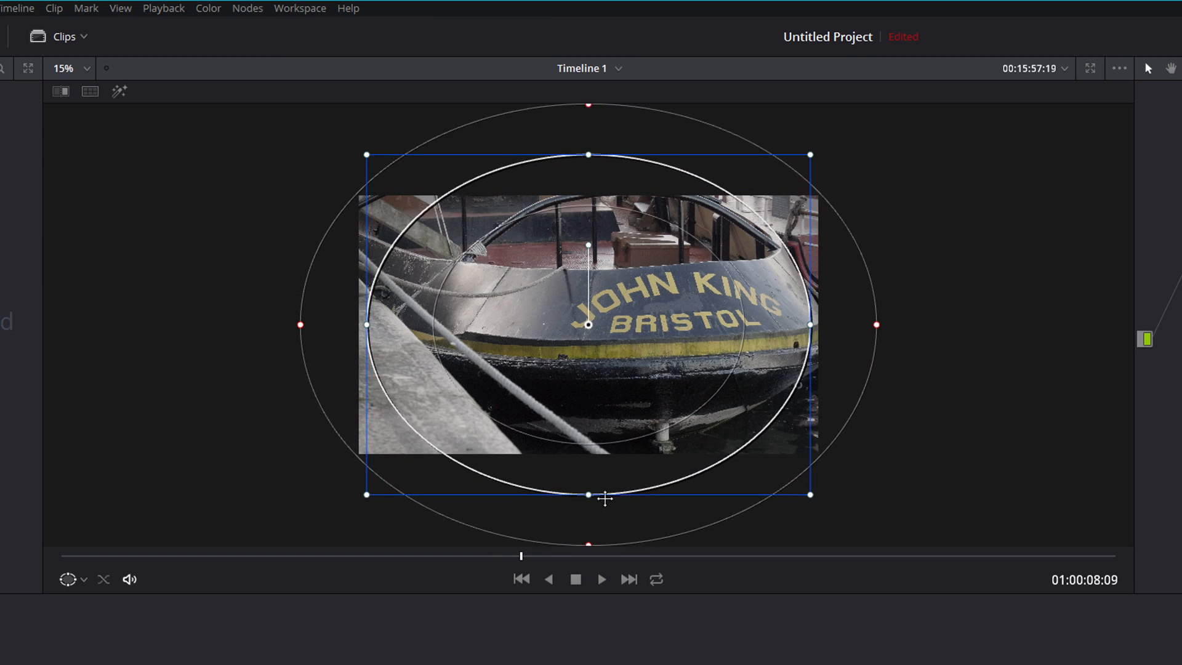
pyautogui.moveTo(589, 494); pyautogui.dragTo(588, 509)
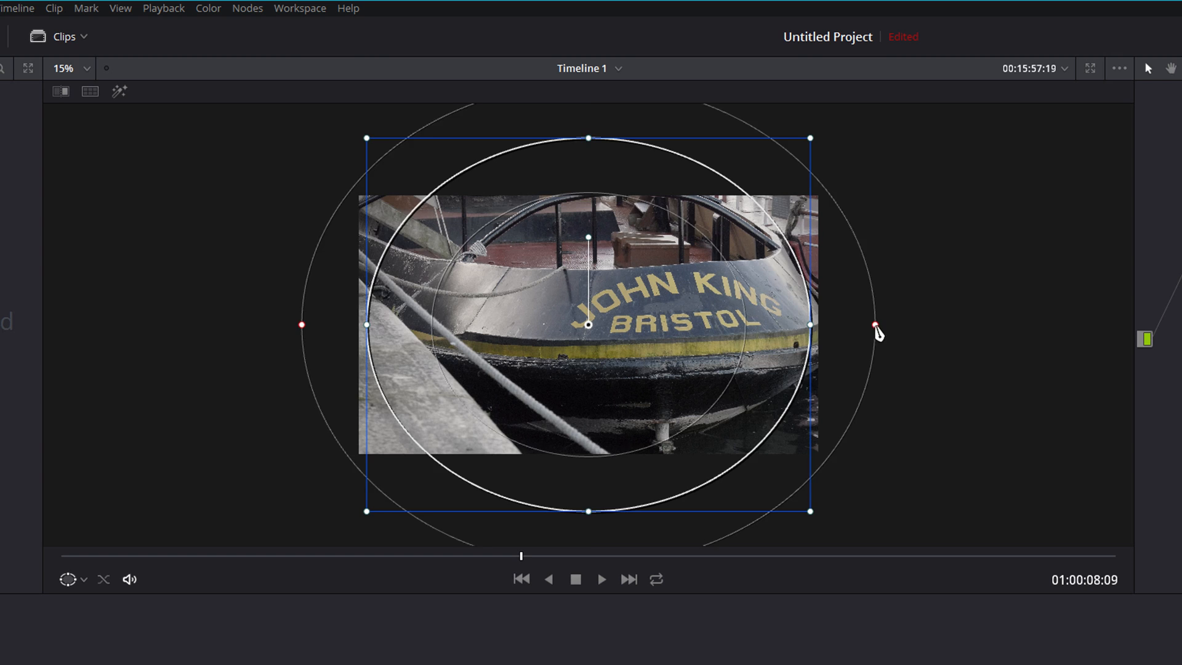
pyautogui.moveTo(875, 327); pyautogui.dragTo(866, 325)
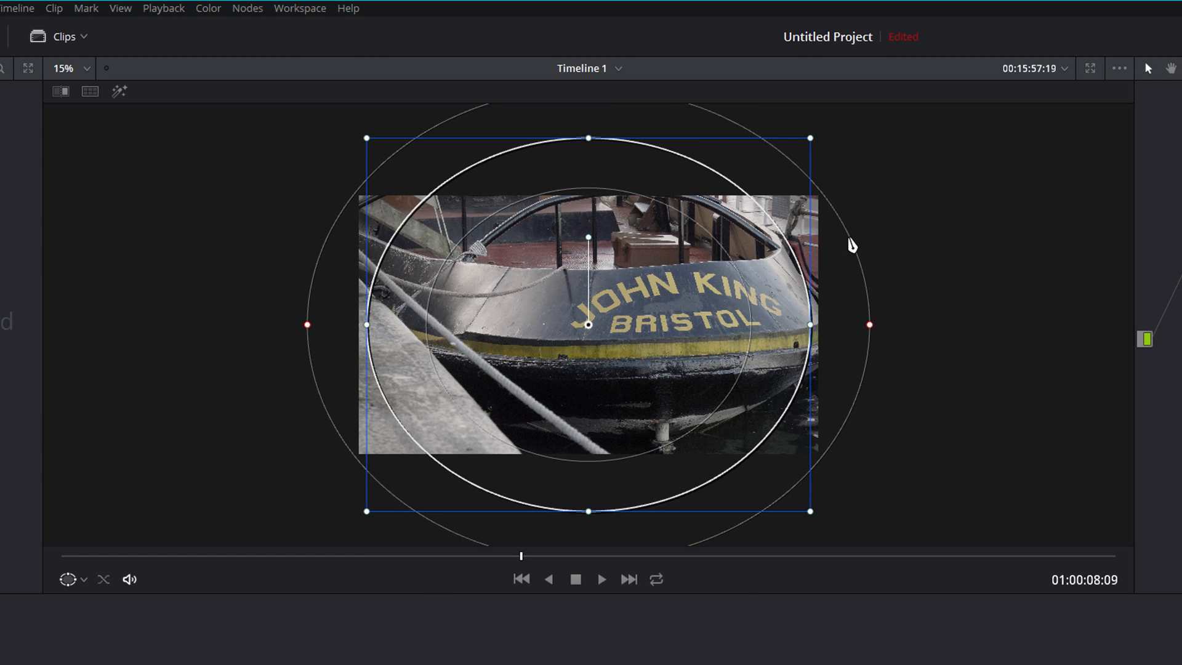
pyautogui.moveTo(737, 288)
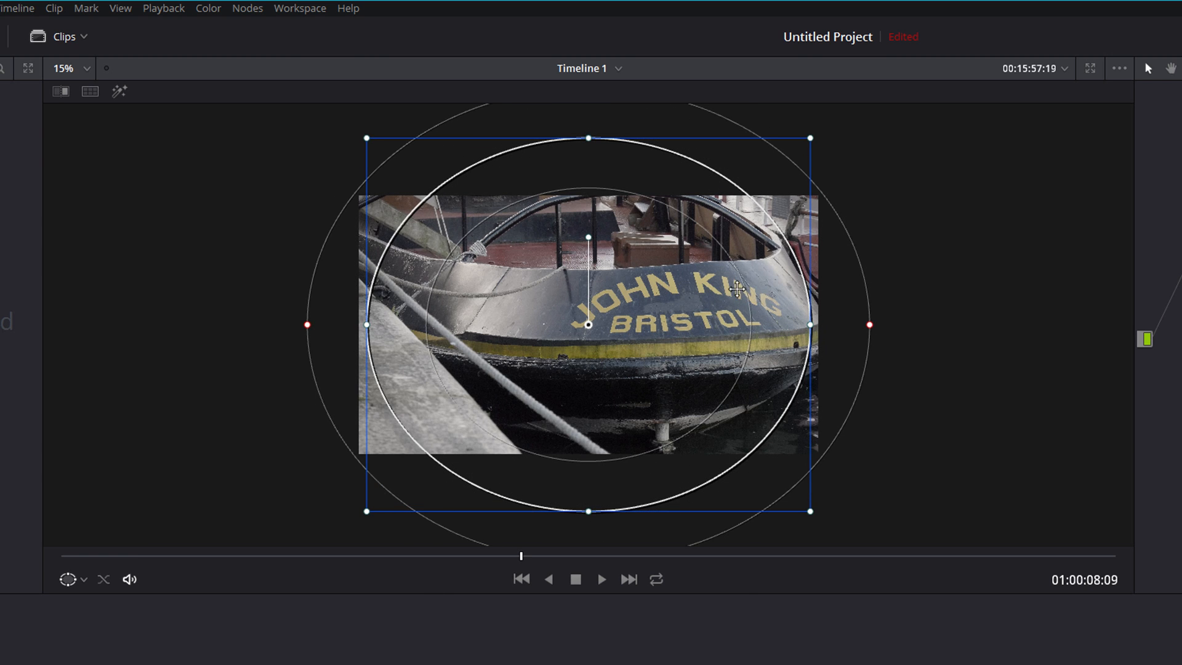
pyautogui.moveTo(780, 288)
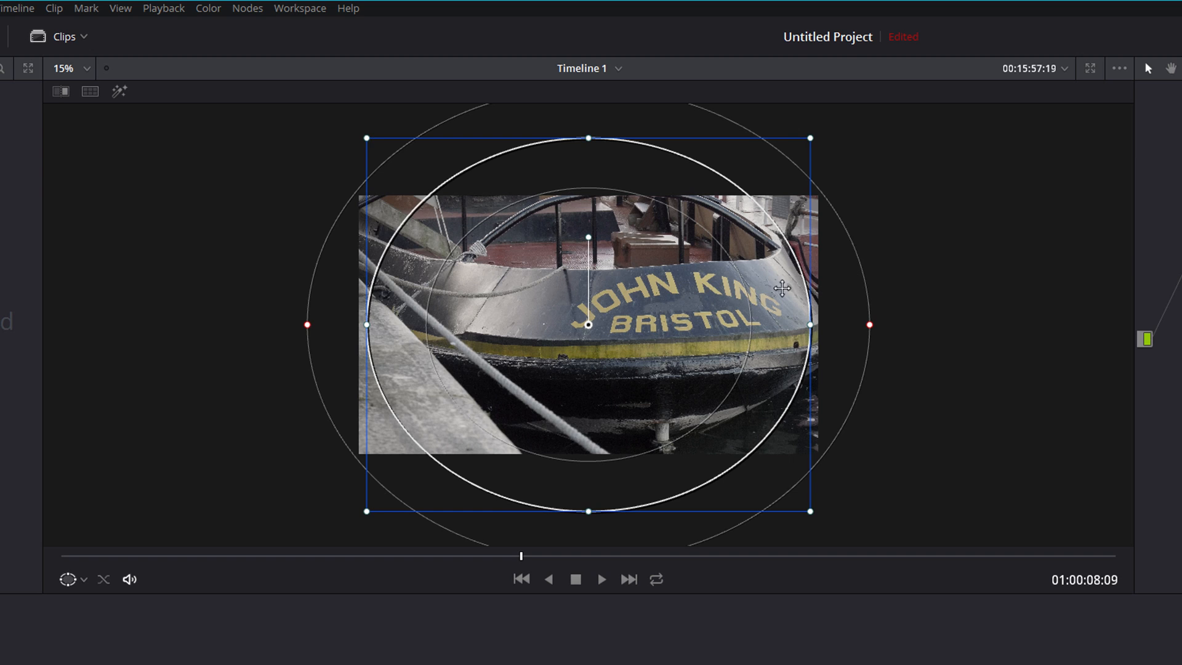
pyautogui.moveTo(864, 274)
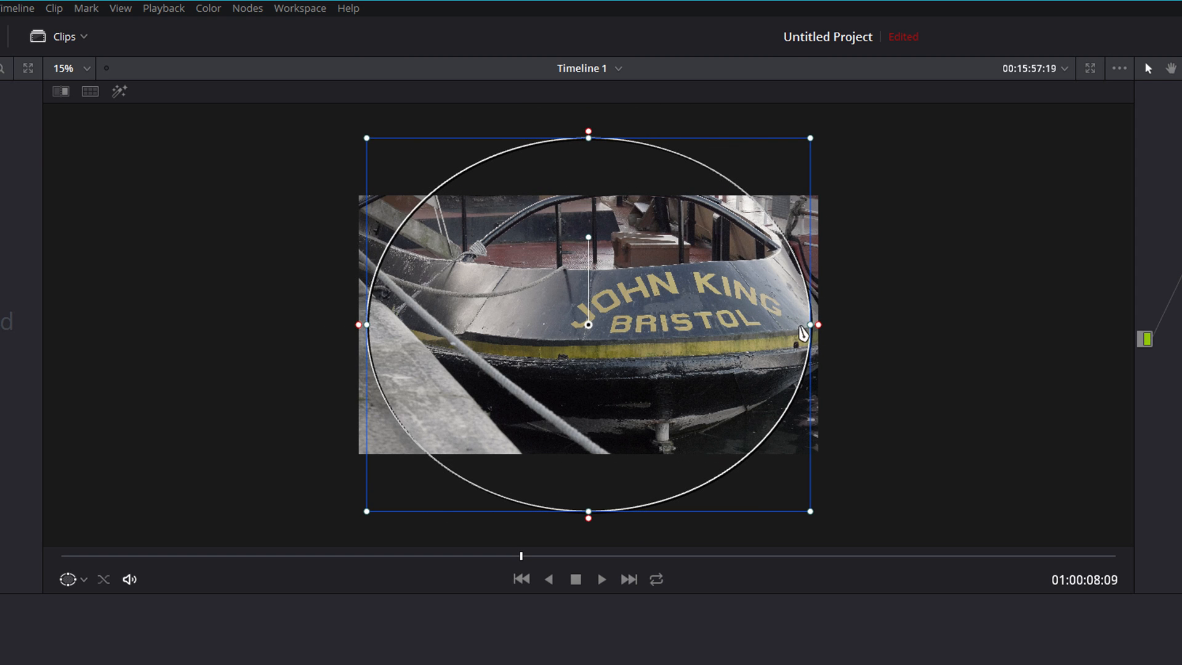
pyautogui.moveTo(713, 203)
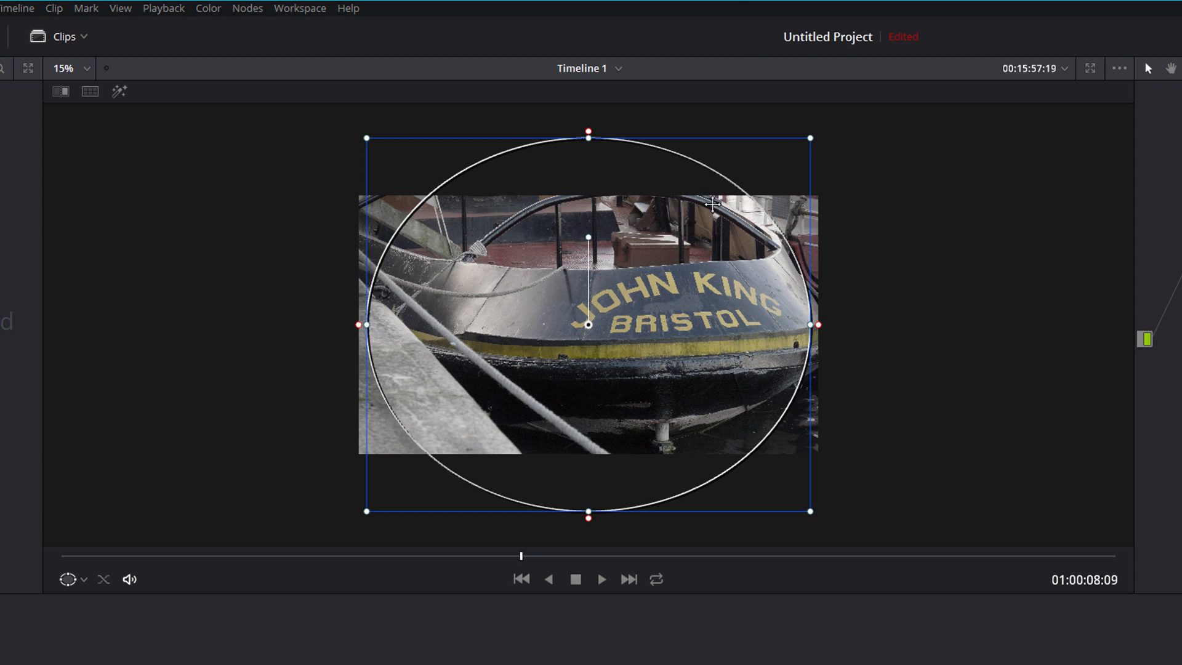
pyautogui.moveTo(814, 341)
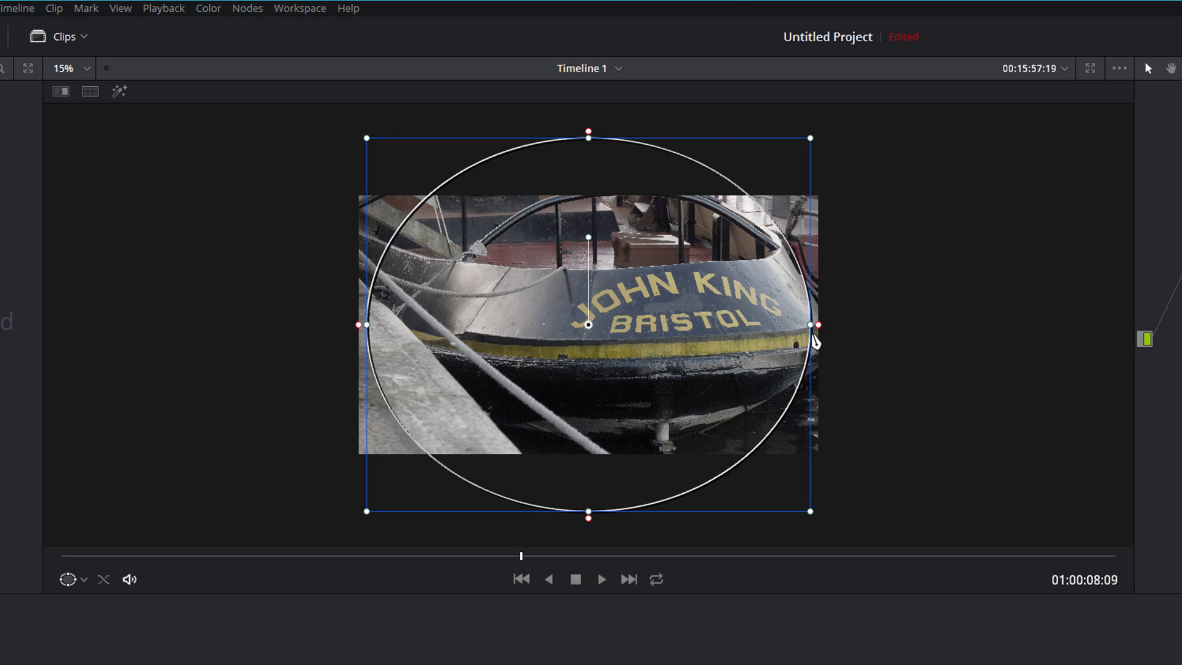
# Step: Widen the oval toward the frame sides and spread its feathered edge far outward
pyautogui.moveTo(816, 325); pyautogui.dragTo(824, 325)
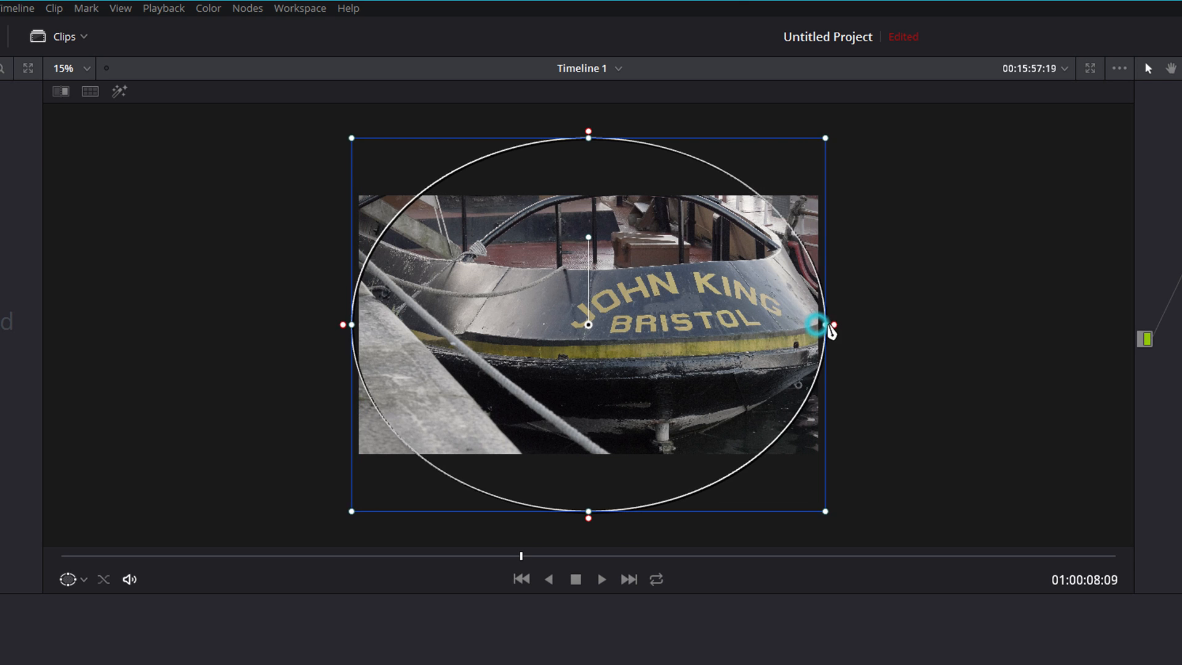
pyautogui.moveTo(828, 325); pyautogui.dragTo(827, 328)
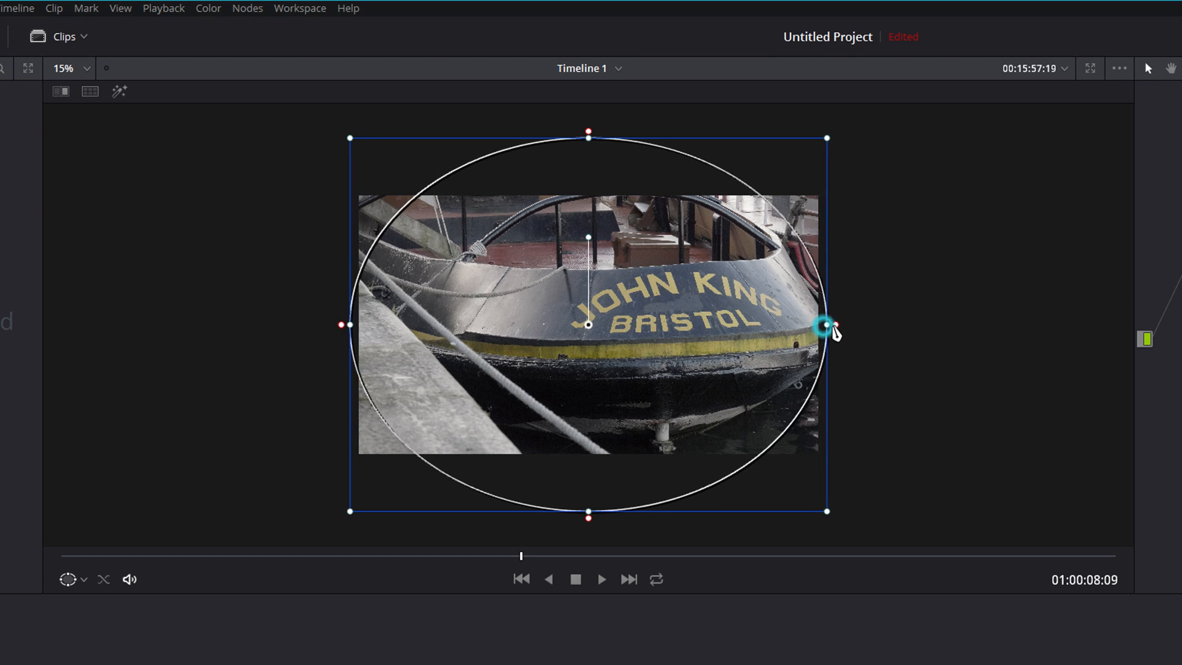
pyautogui.moveTo(827, 327); pyautogui.dragTo(823, 331)
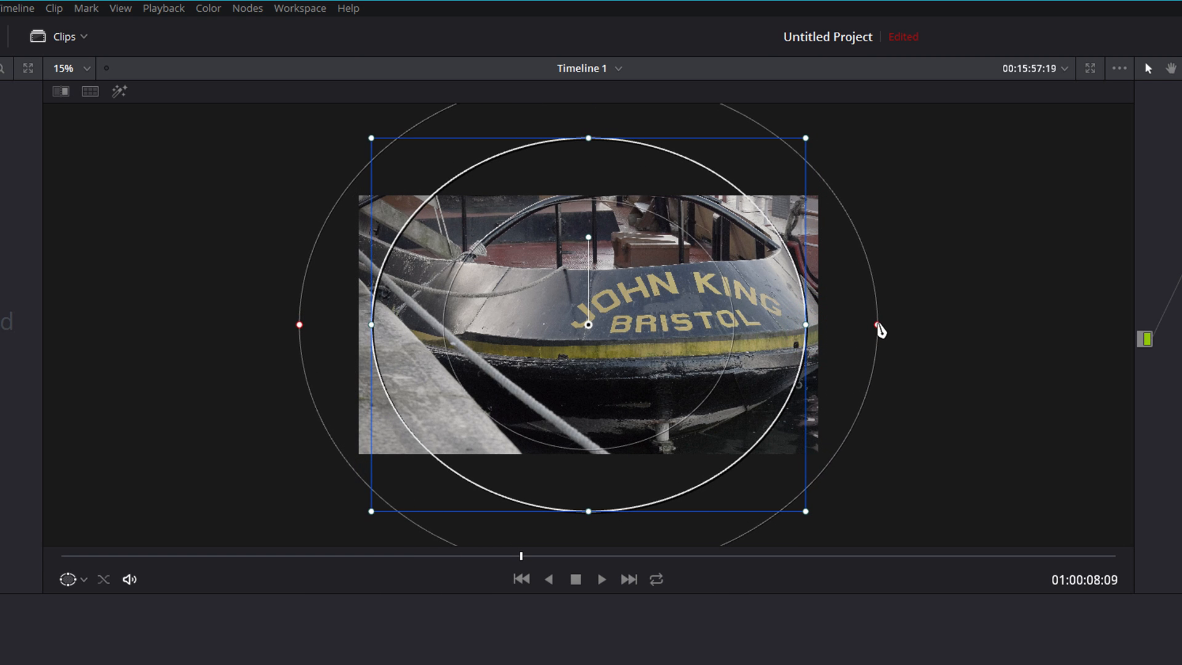
pyautogui.moveTo(875, 325); pyautogui.dragTo(875, 330)
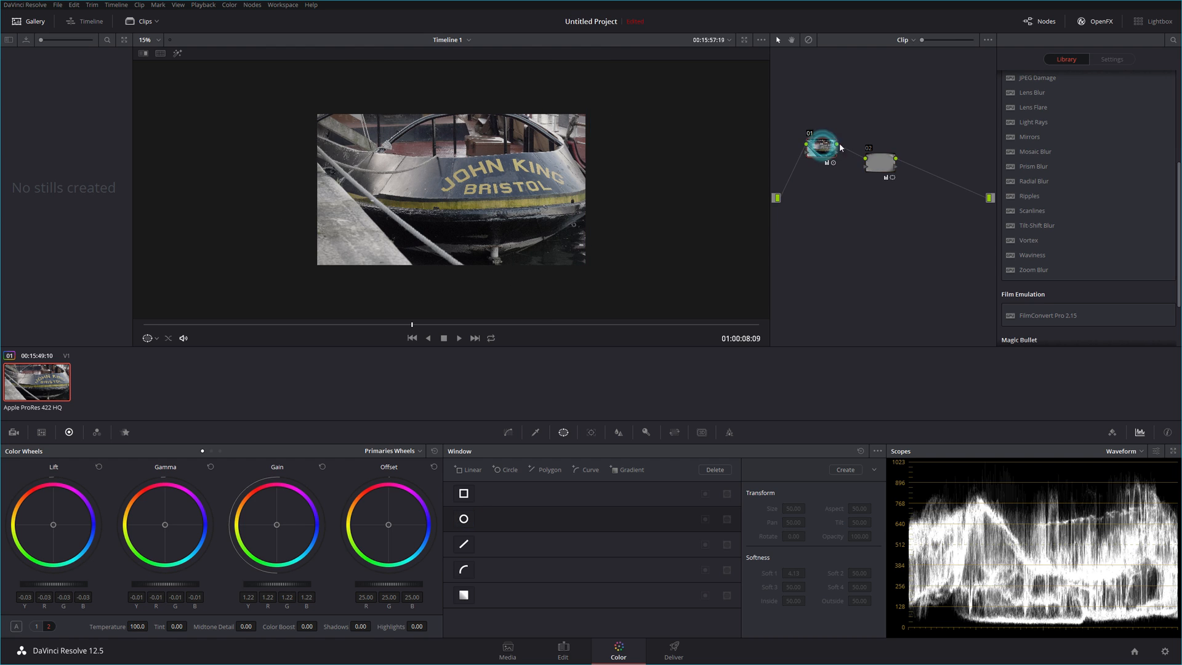
pyautogui.click(880, 160)
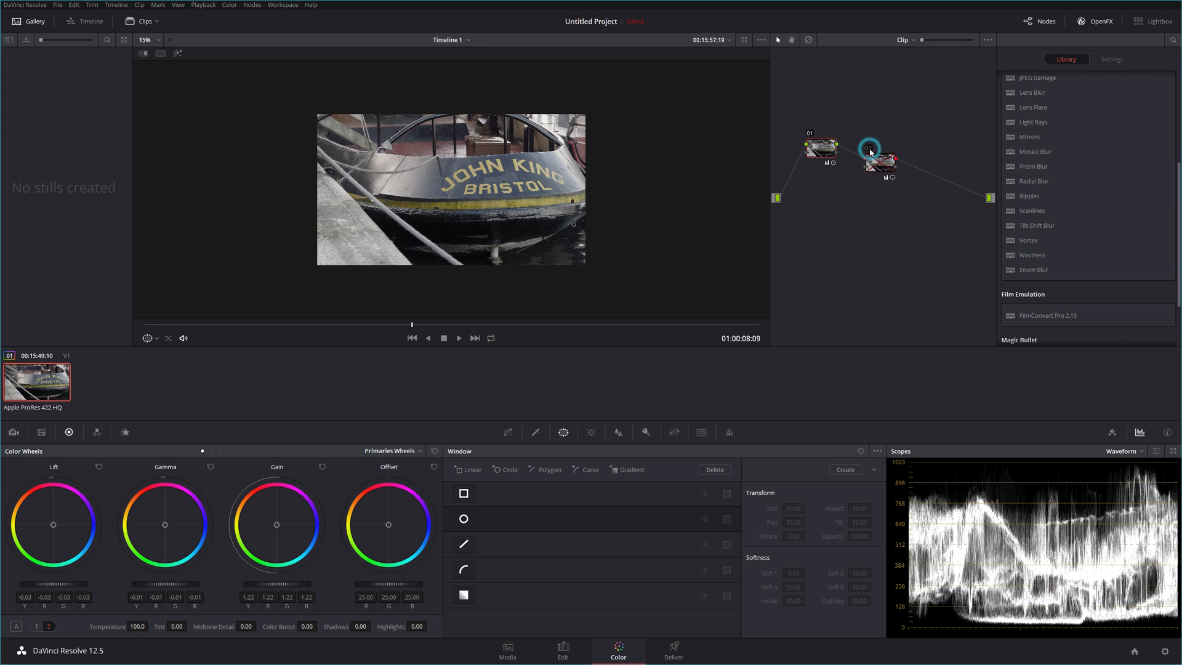
pyautogui.click(878, 159)
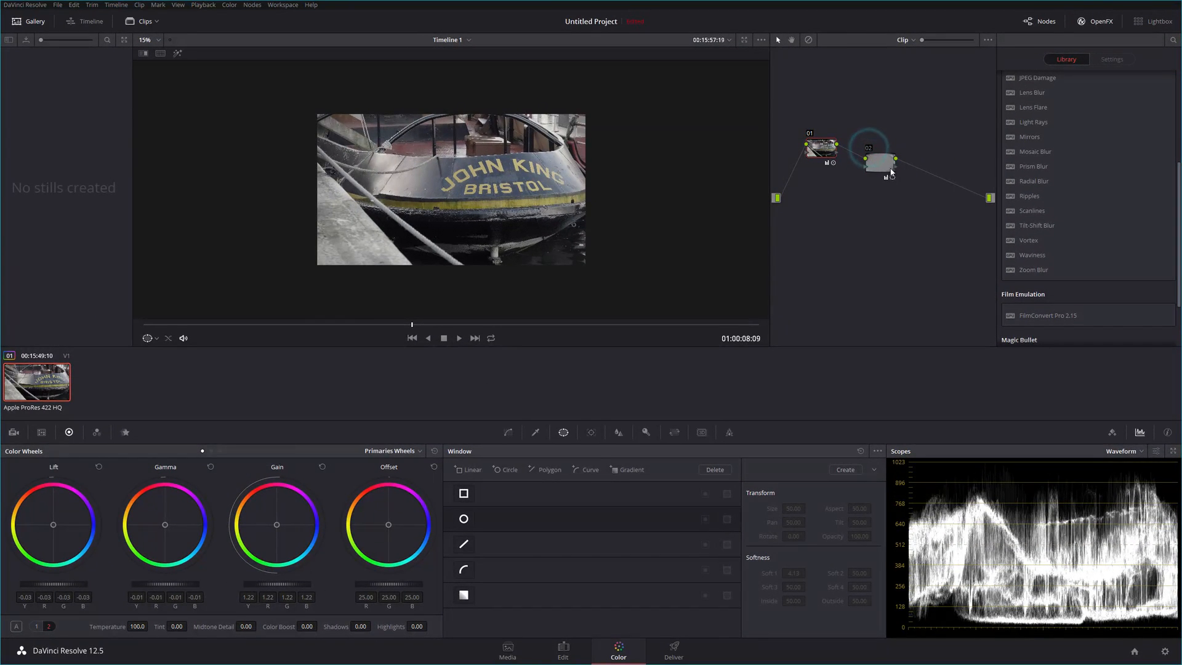
# Step: Lower node 02's gain to 0.71 to darken the frame outside the feathered oval
pyautogui.click(464, 518)
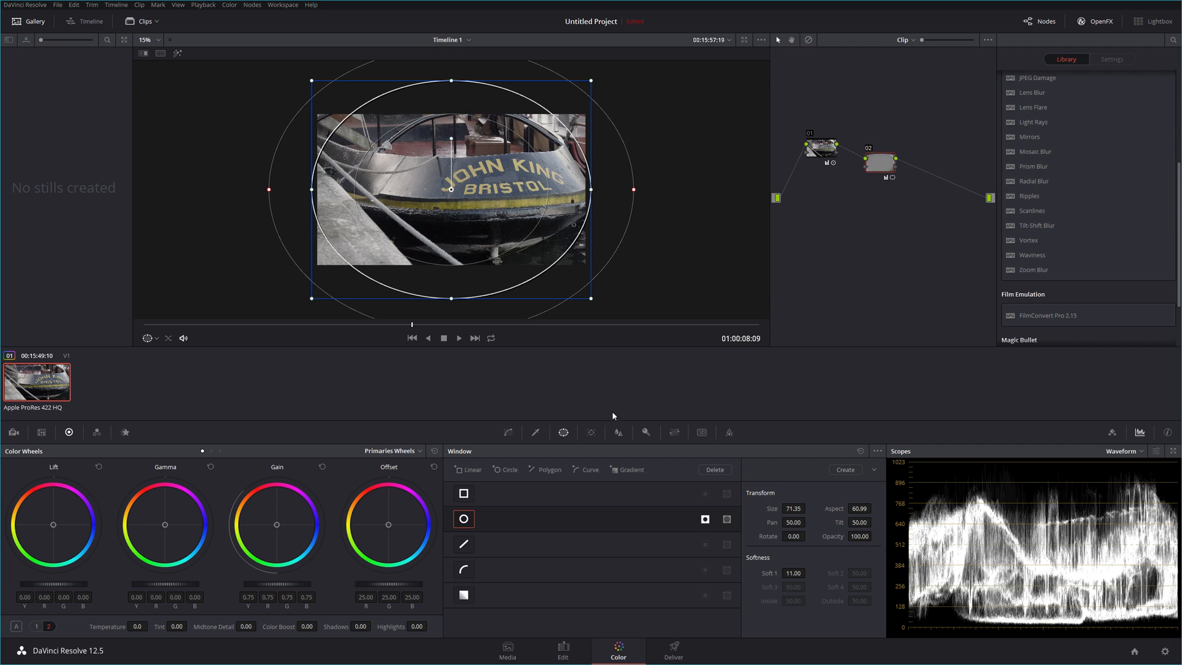
pyautogui.moveTo(295, 586); pyautogui.dragTo(279, 587)
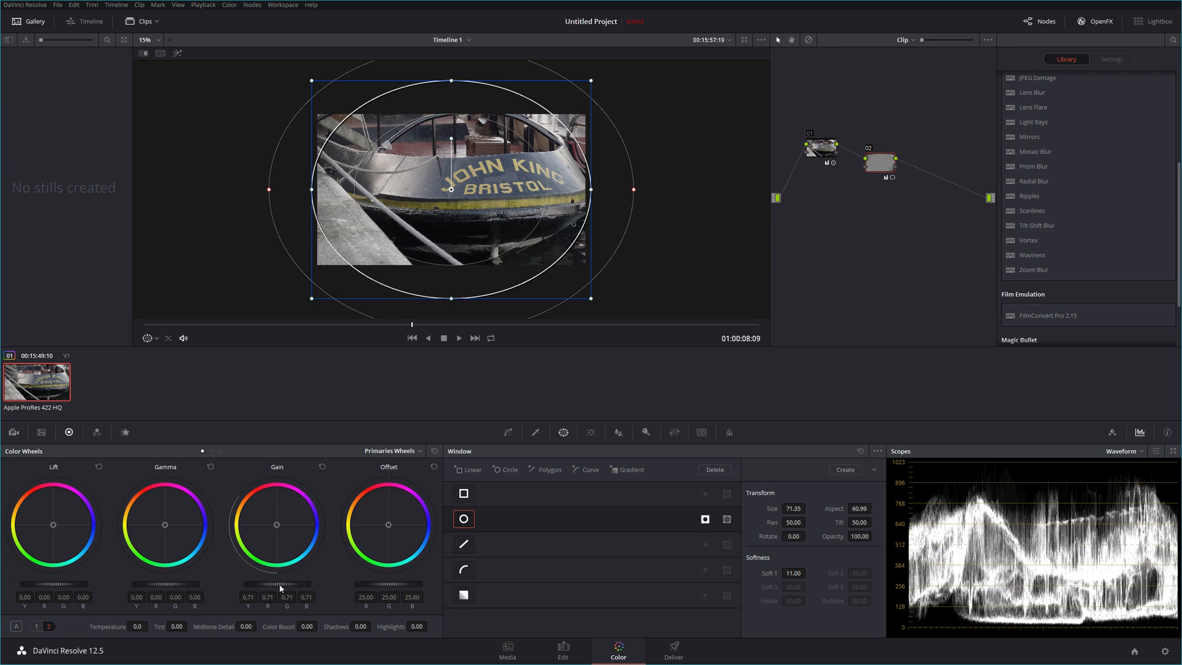
pyautogui.moveTo(283, 589); pyautogui.dragTo(279, 588)
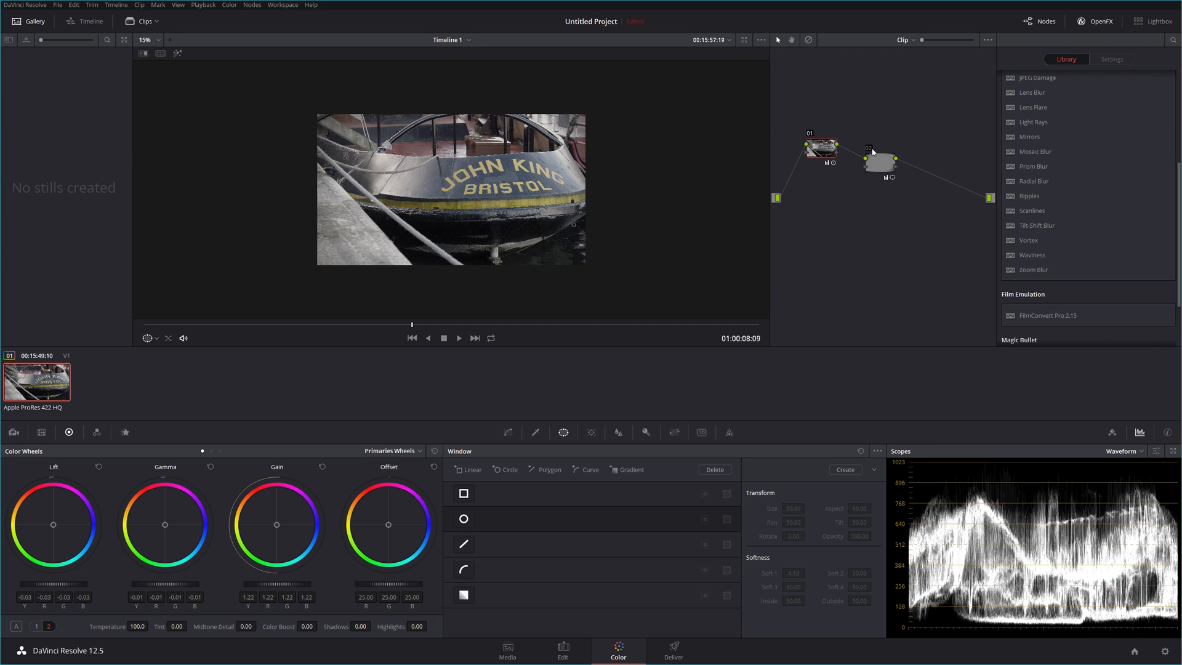
pyautogui.click(880, 160)
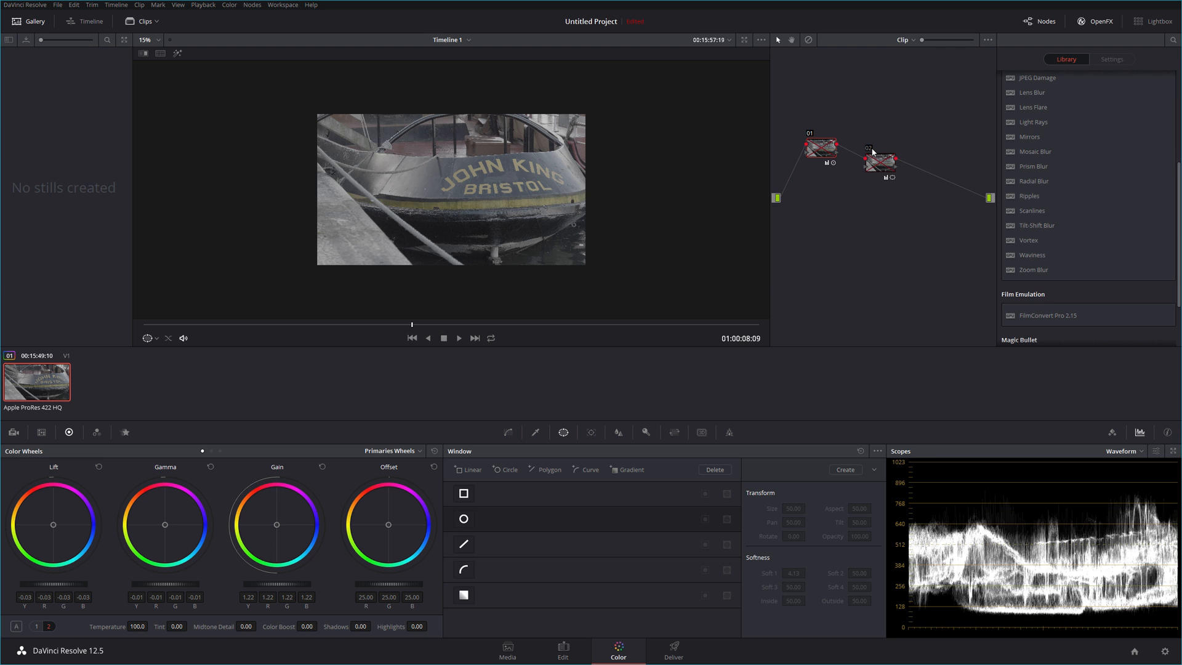
pyautogui.click(879, 161)
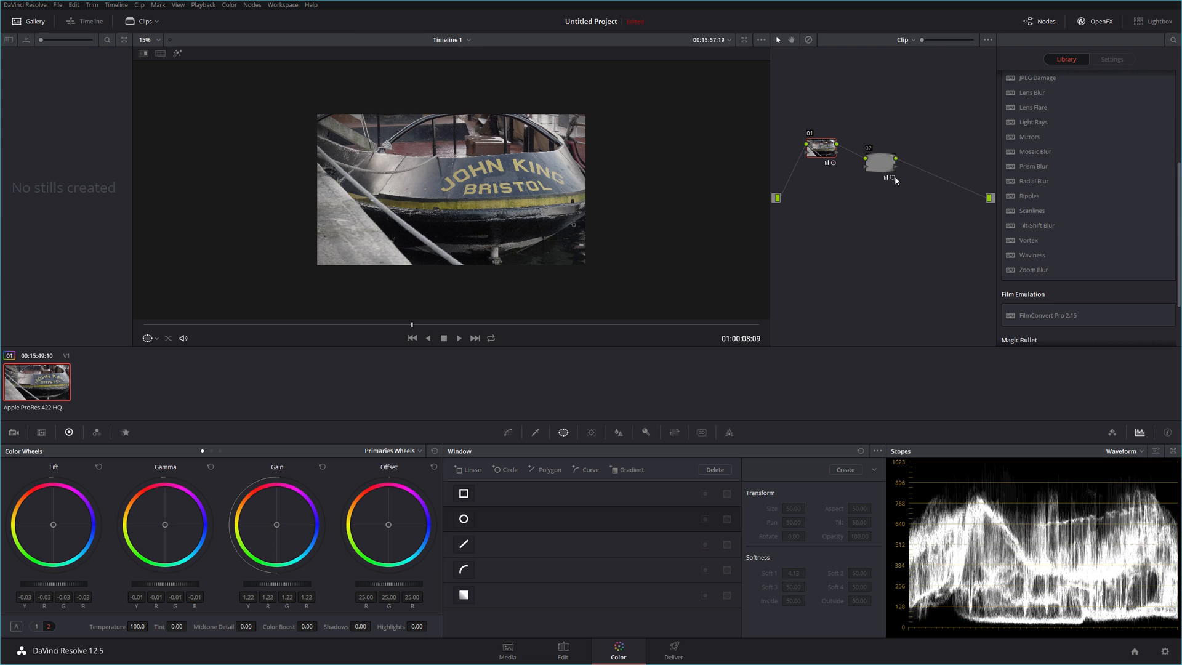
pyautogui.click(879, 160)
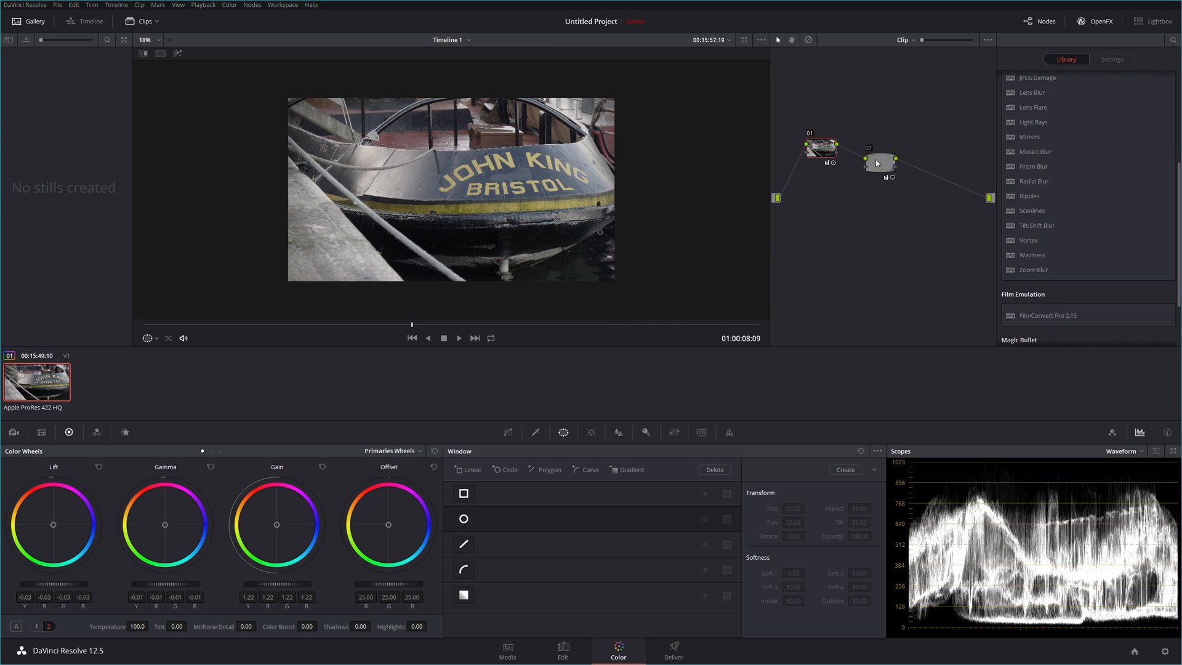
pyautogui.moveTo(880, 164)
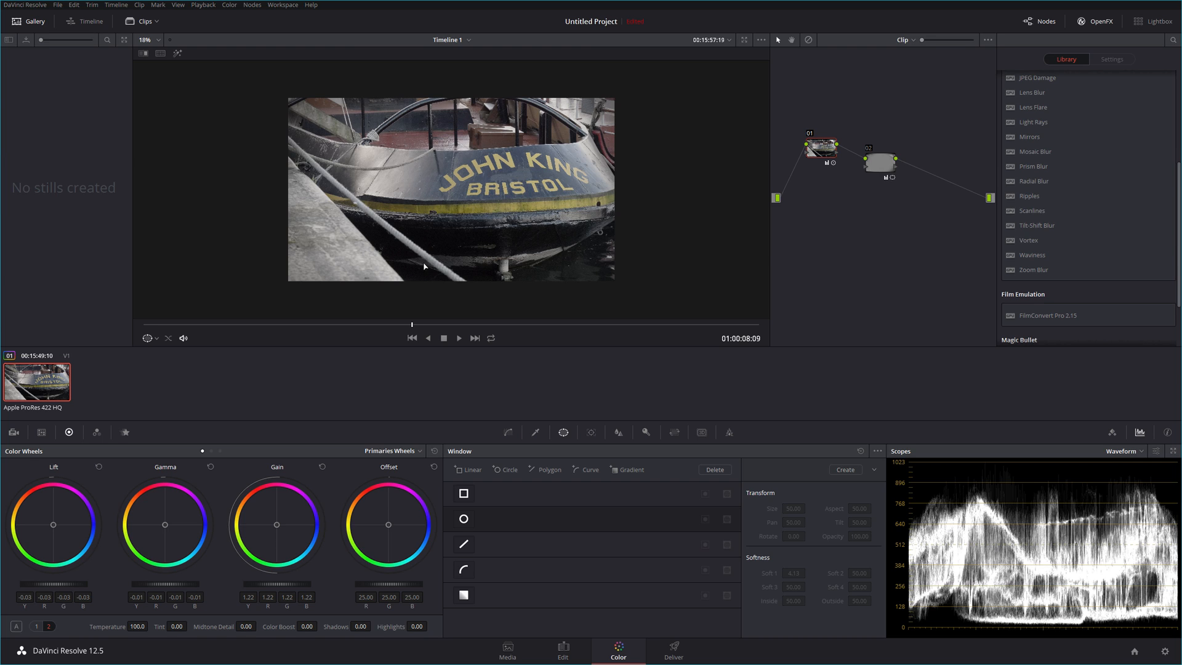
pyautogui.moveTo(765, 216)
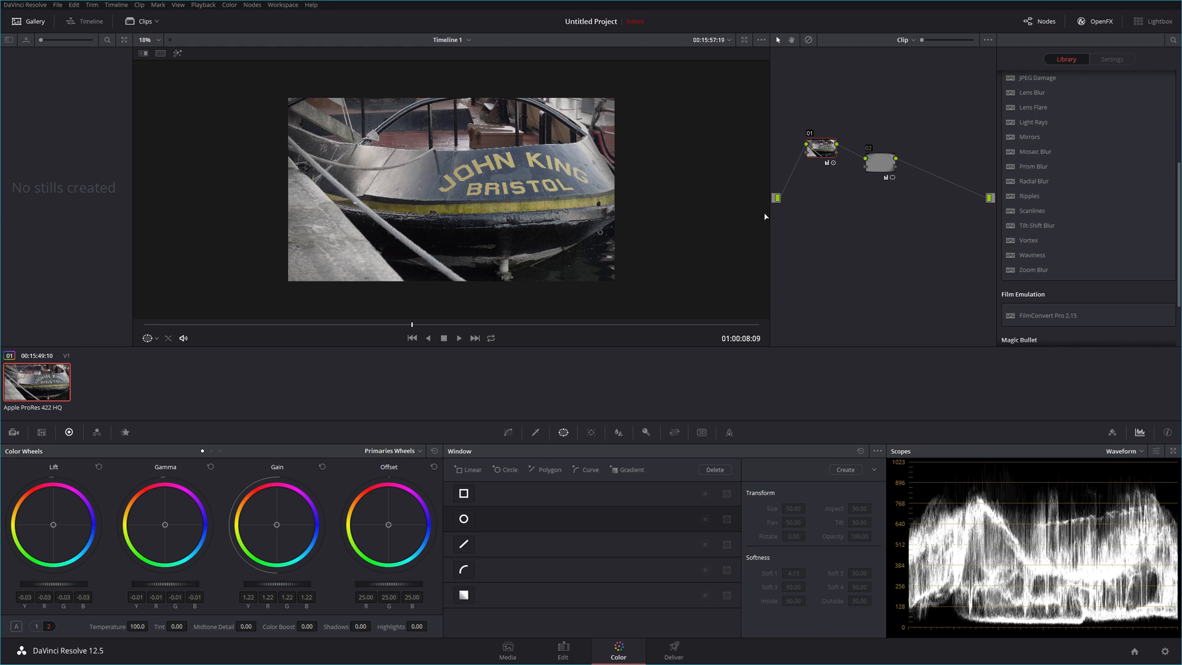